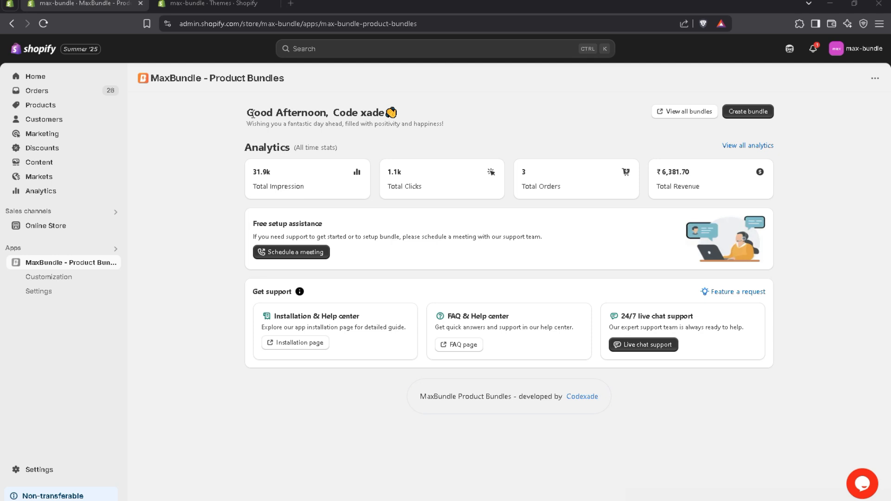
mouse_move(254, 116)
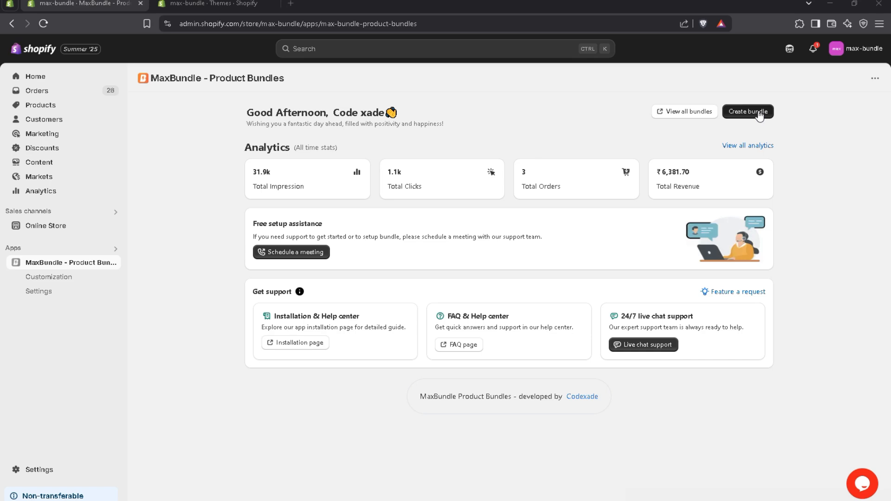
Step: Create a new bundle and give it the customer-facing title 'Combo bundle!'
click(748, 111)
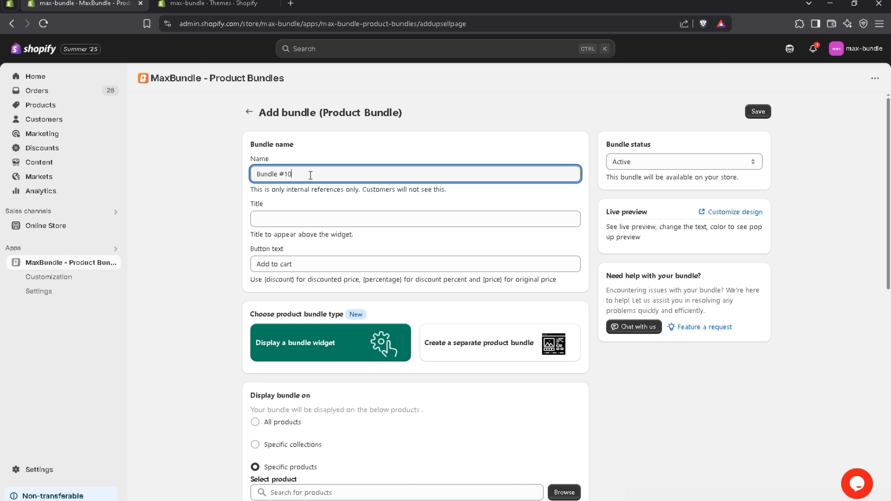
click(414, 219)
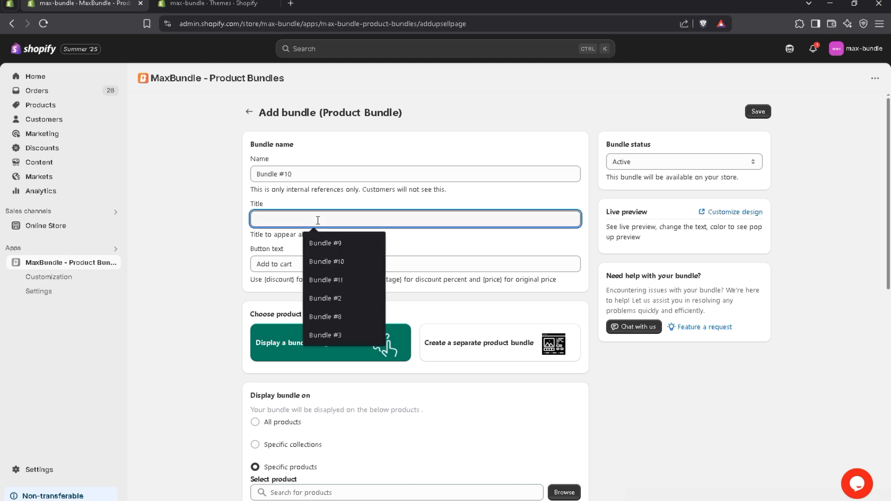
text(Combo)
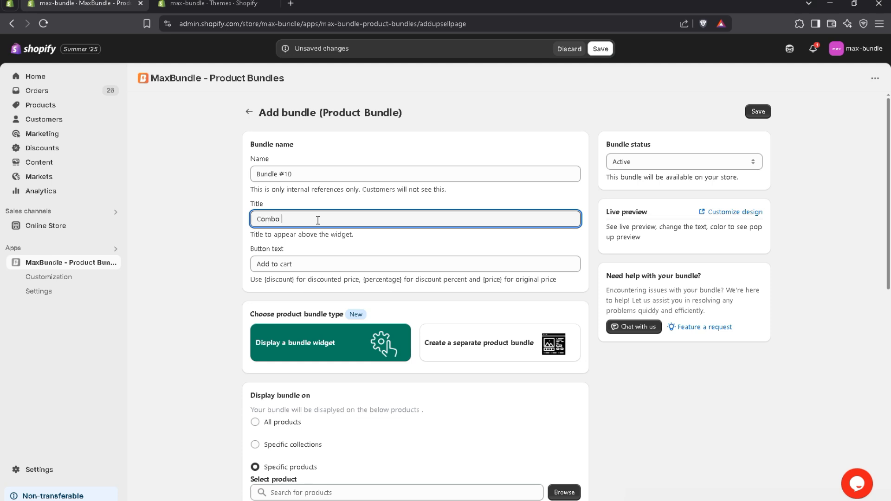
text(bundle!)
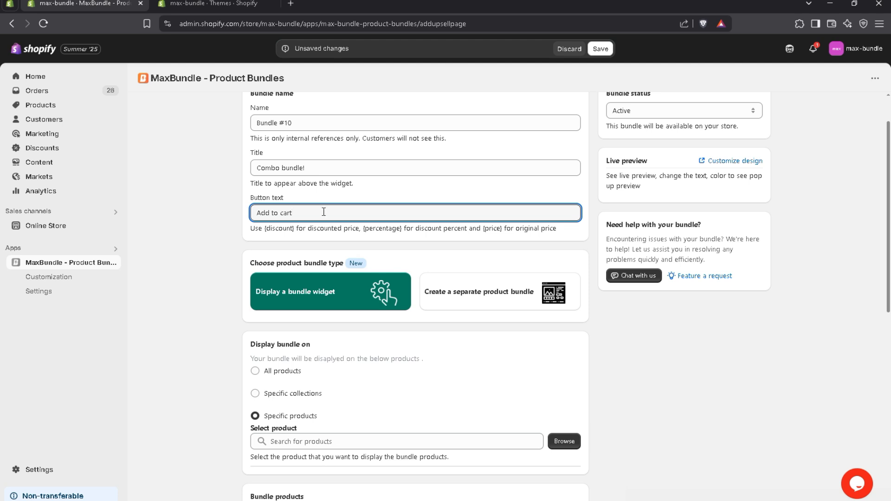
scroll(down, 3)
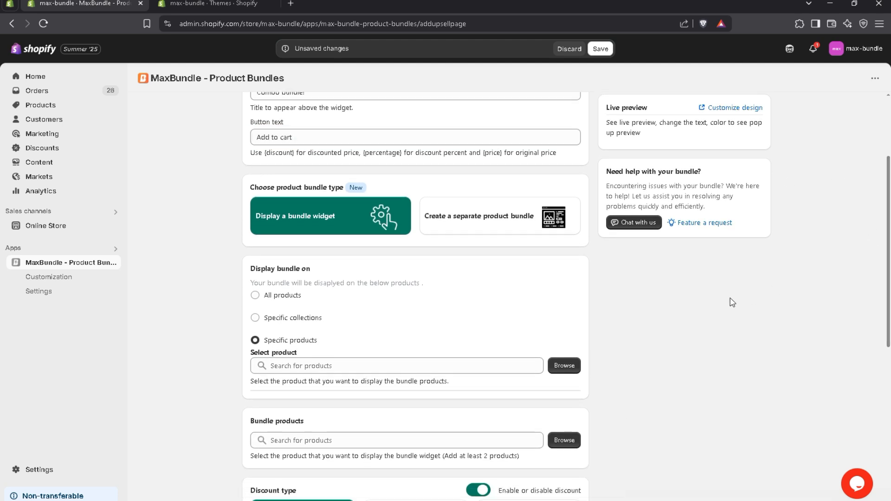
scroll(down, 3)
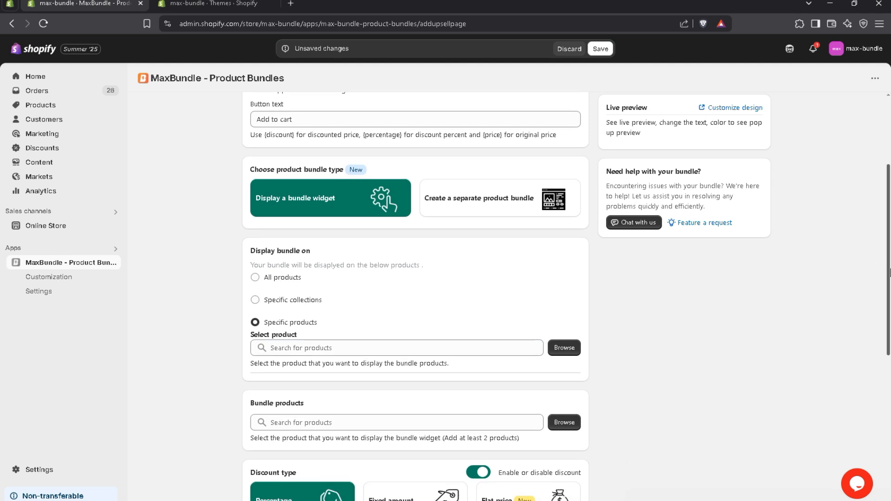
mouse_move(348, 214)
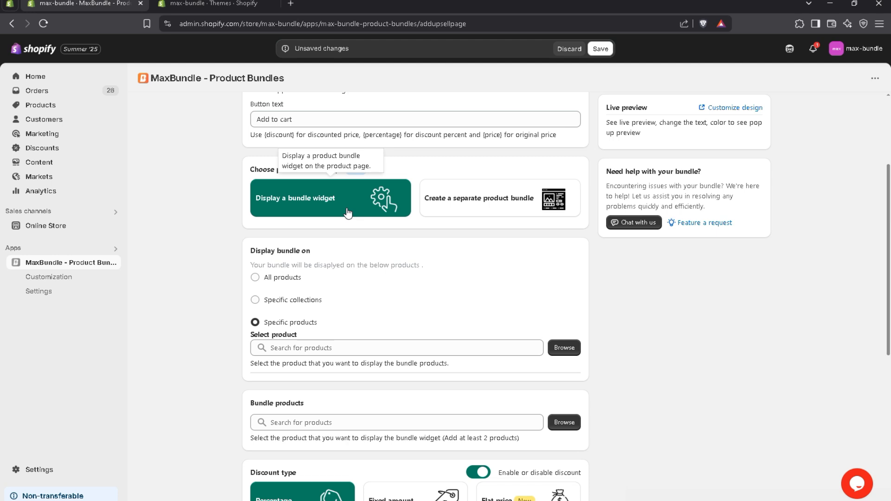
click(499, 198)
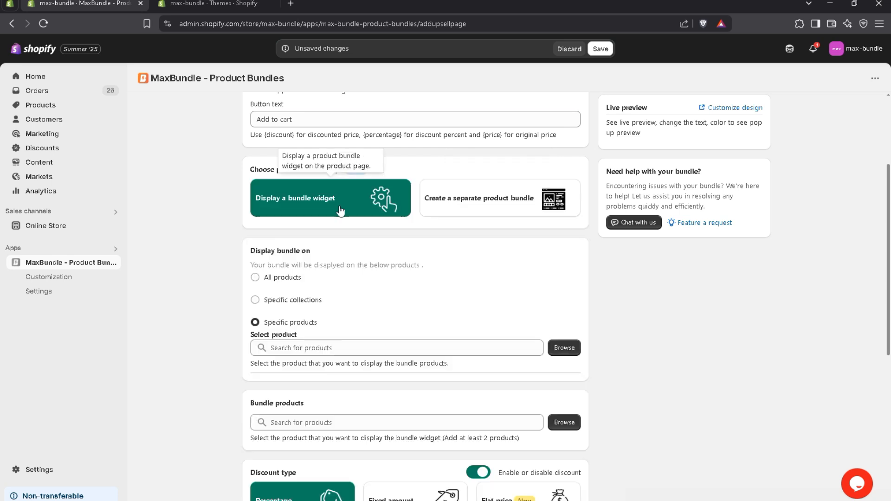
scroll(down, 3)
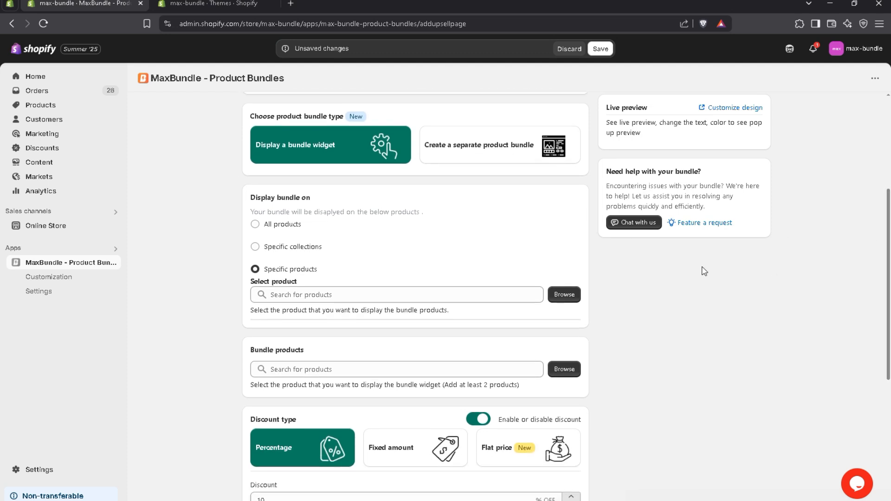
mouse_move(533, 233)
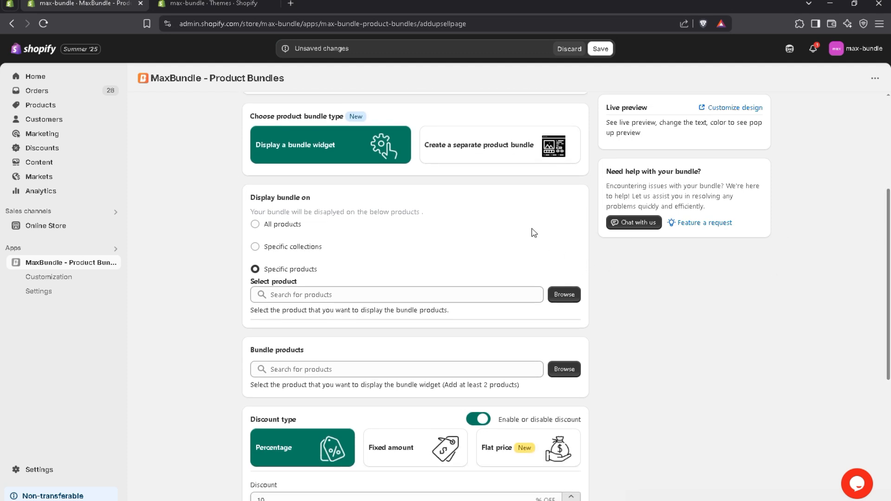
Step: Display the bundle only on Specific products, adding The Videographer Snowboard as the trigger product
click(255, 224)
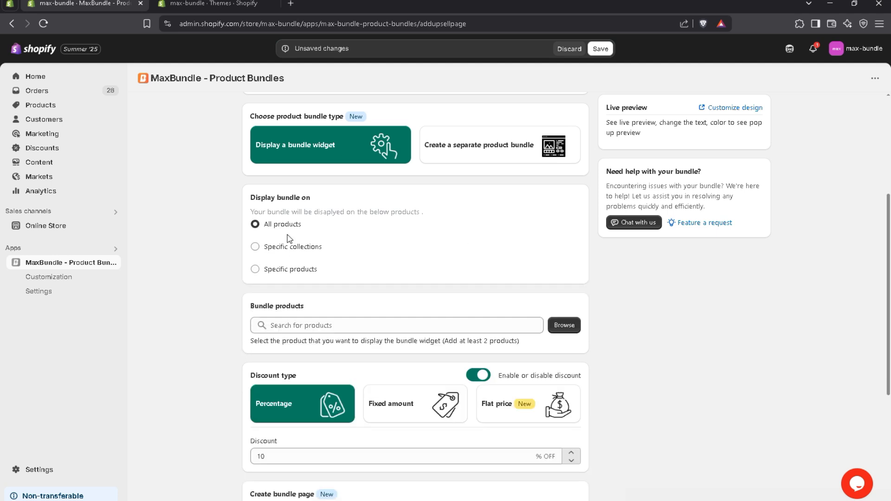
click(255, 247)
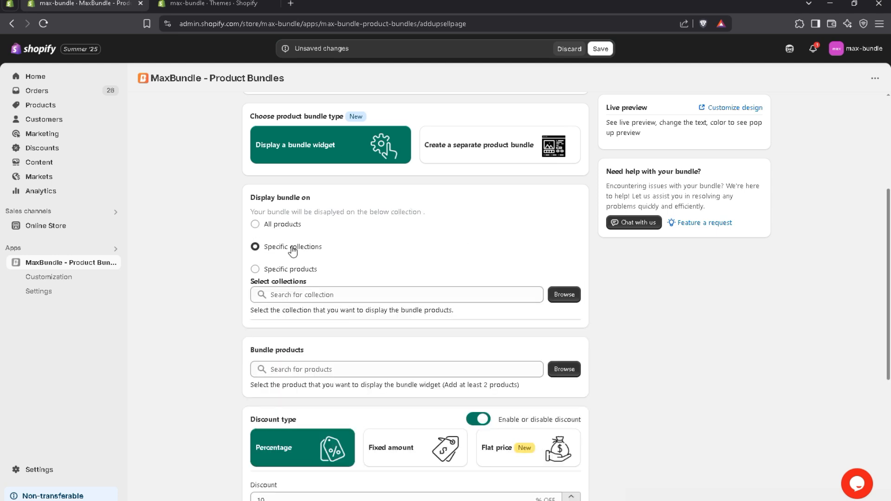
click(255, 270)
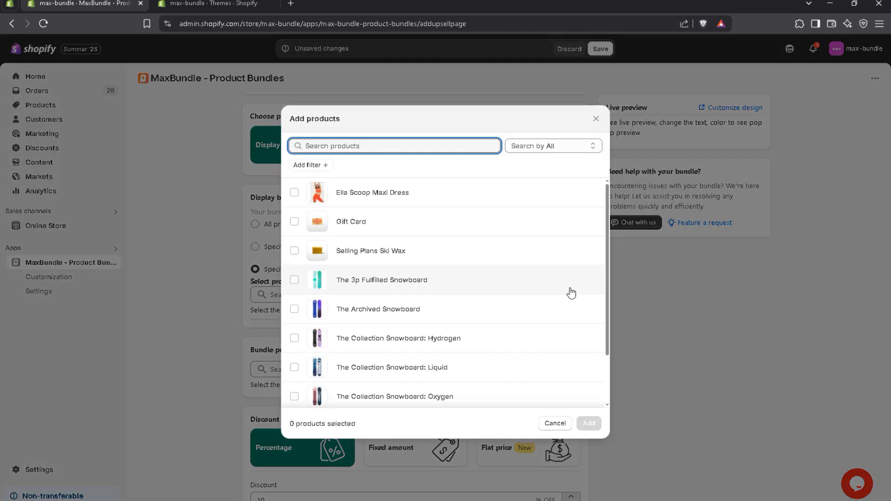
scroll(down, 3)
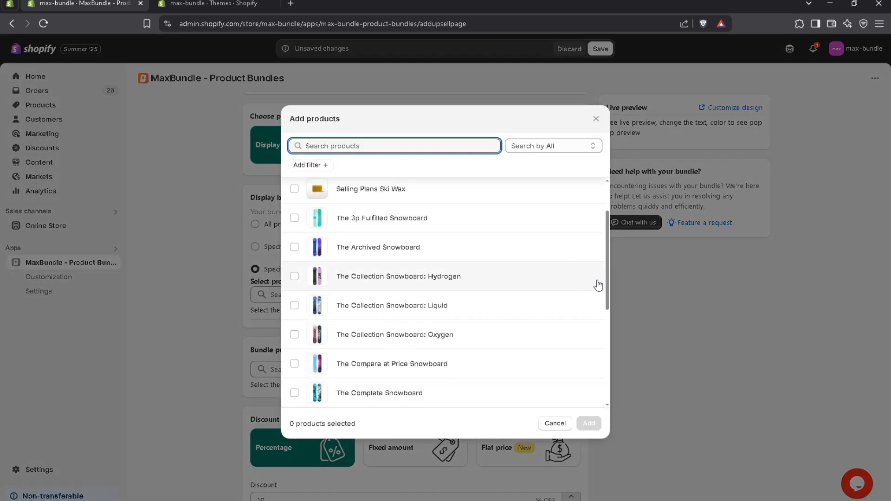
scroll(down, 3)
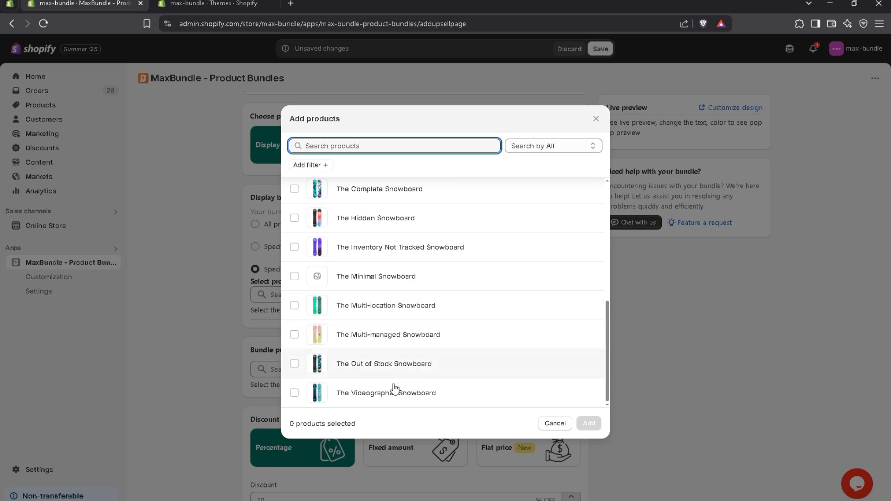
click(294, 393)
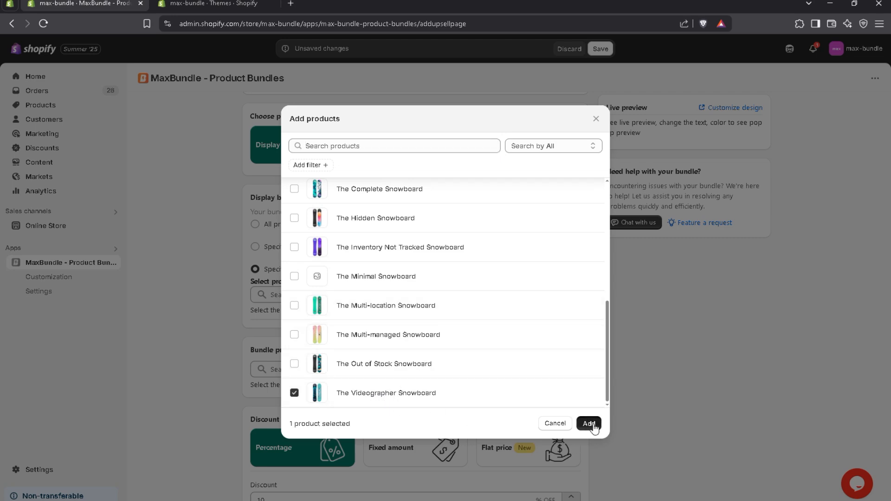
click(589, 423)
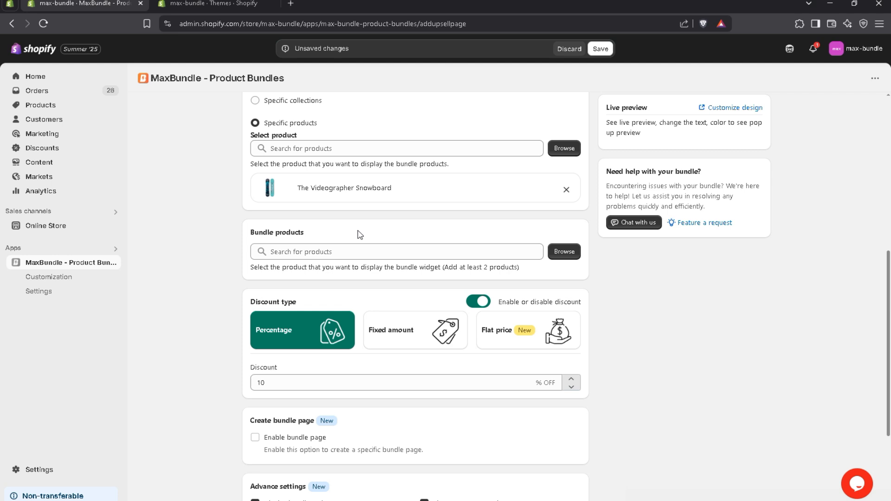
mouse_move(563, 252)
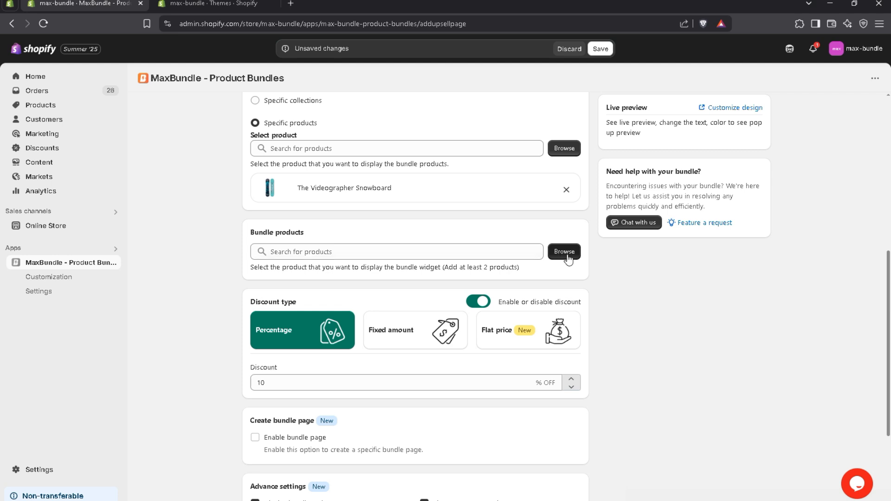
Step: Add The Collection Snowboard: Oxygen and Liquid as bundle products, previewing a ₹1598.00 total
click(564, 251)
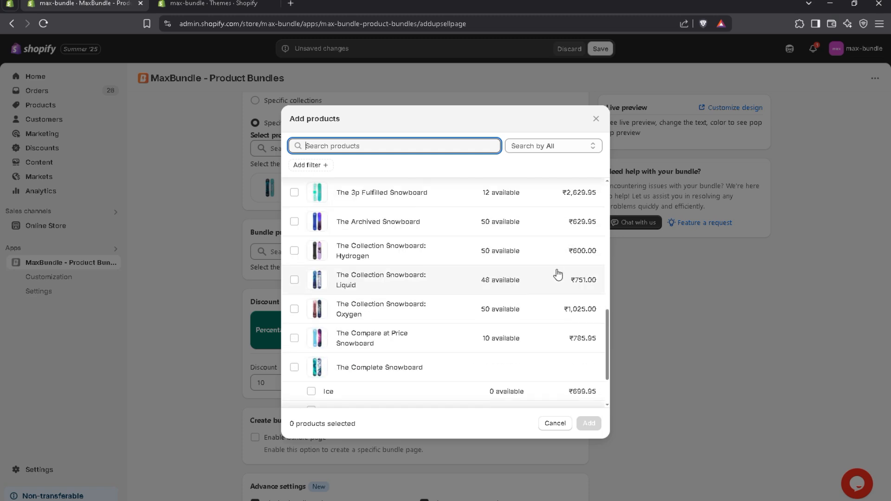
click(294, 308)
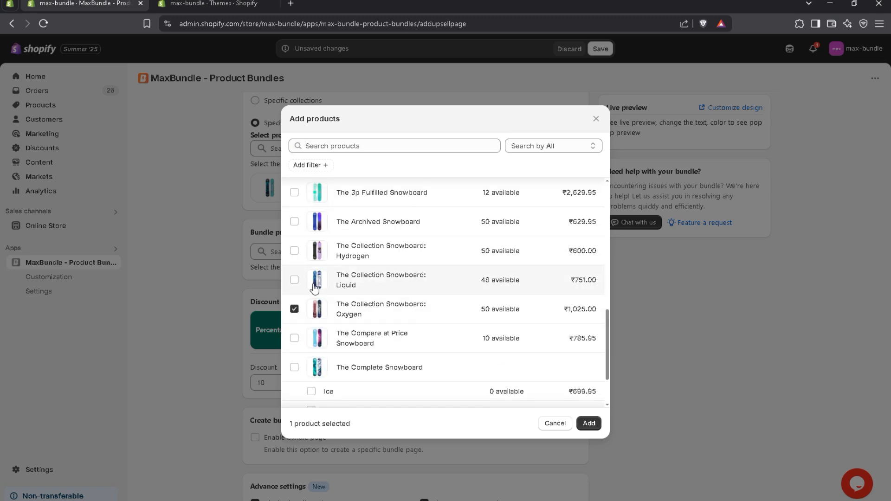
click(294, 280)
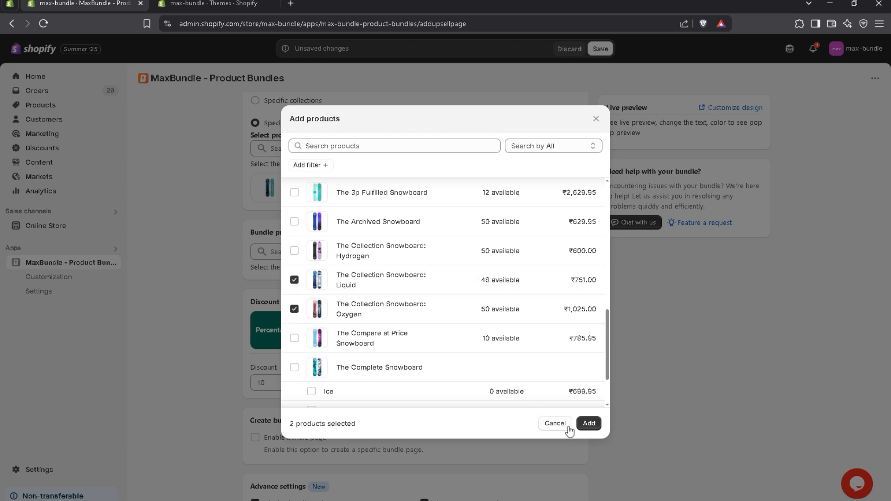
click(589, 423)
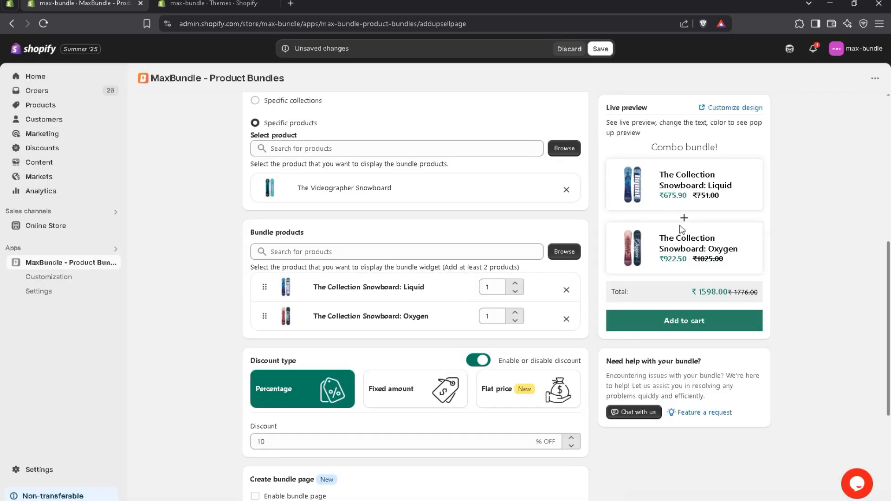
mouse_move(682, 230)
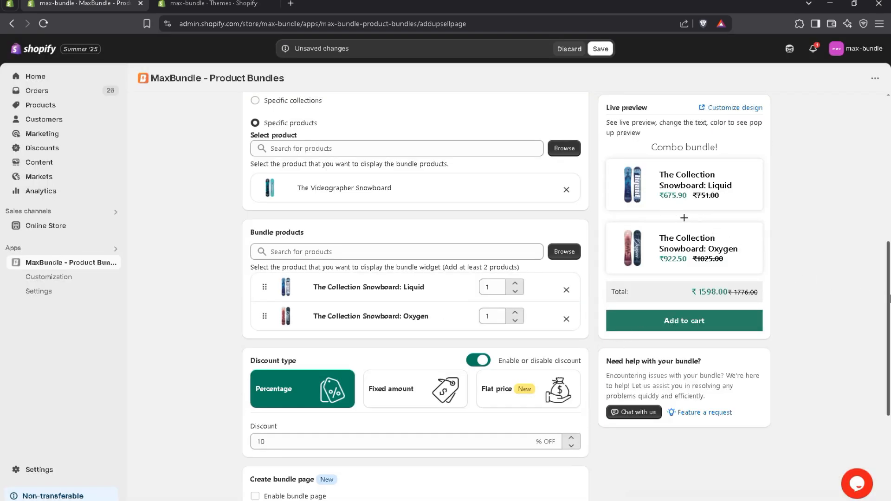
scroll(down, 3)
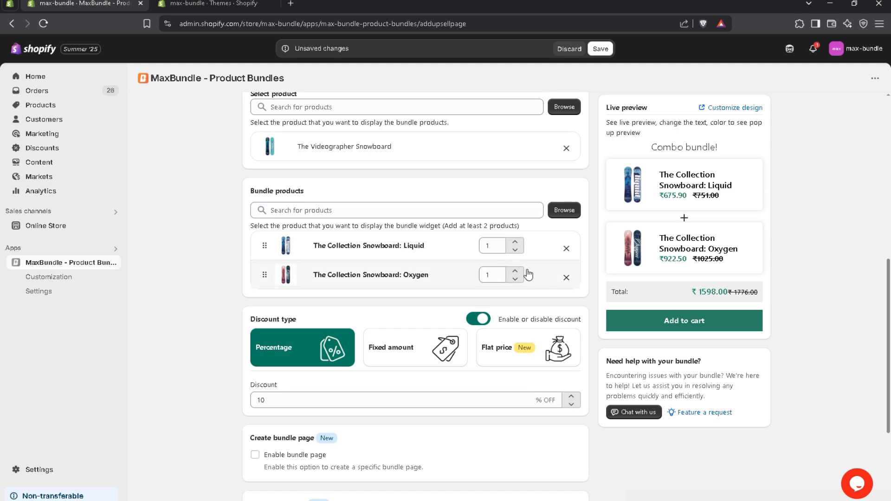
Step: Keep the discount enabled as a Flat price of 999, previewing ₹999.00 against ₹1776.00
click(514, 242)
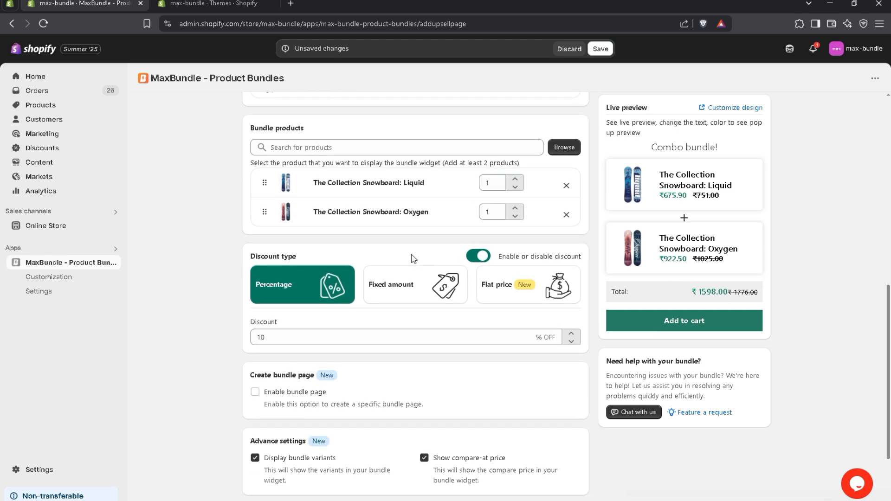
mouse_move(323, 287)
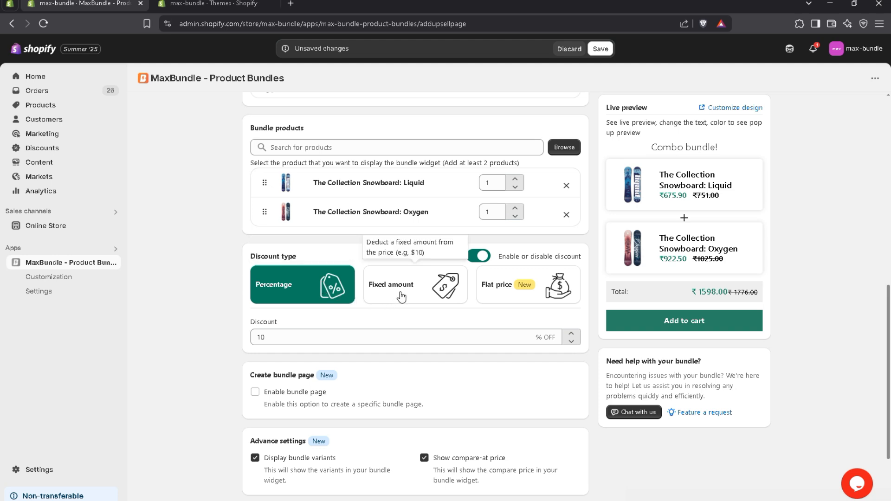
click(526, 284)
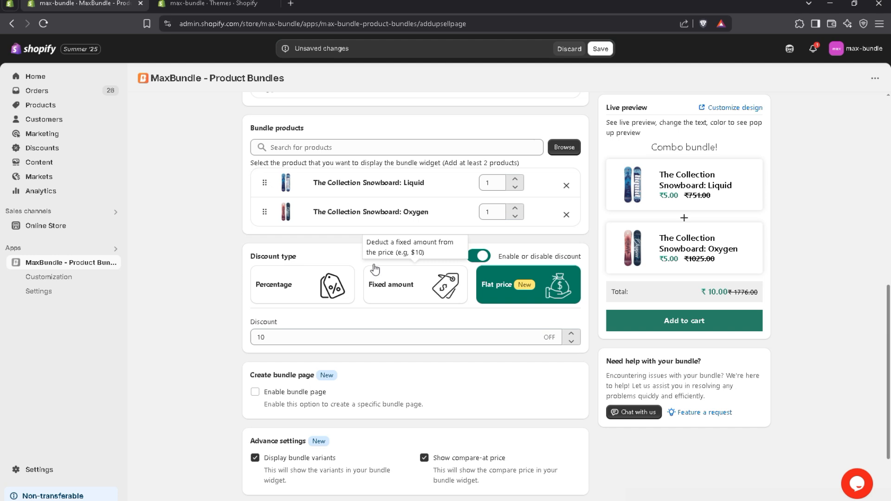
mouse_move(353, 259)
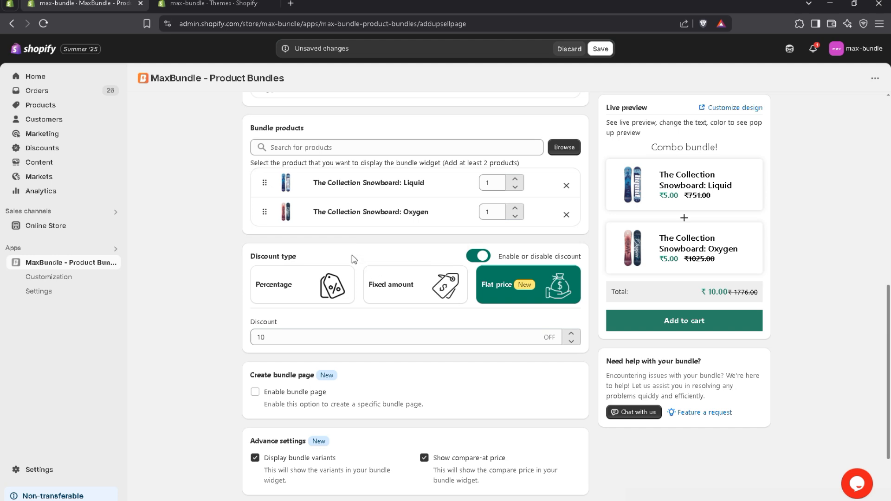
click(477, 256)
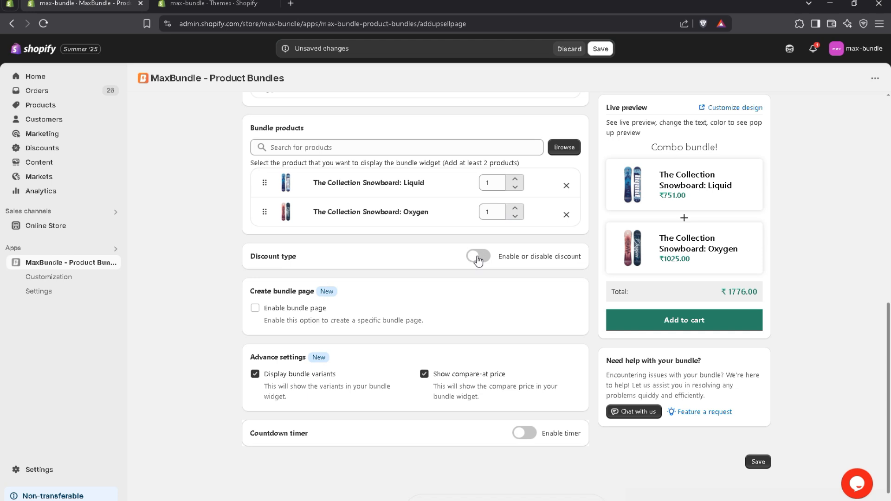
click(478, 256)
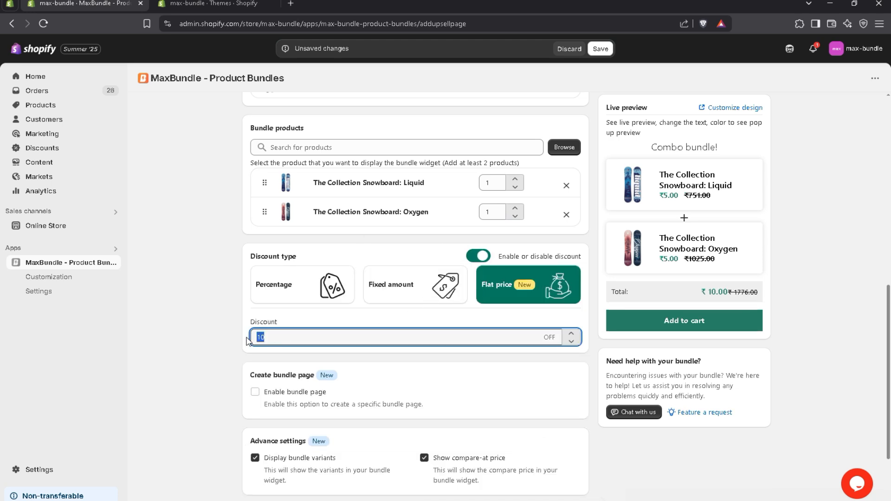
text(999)
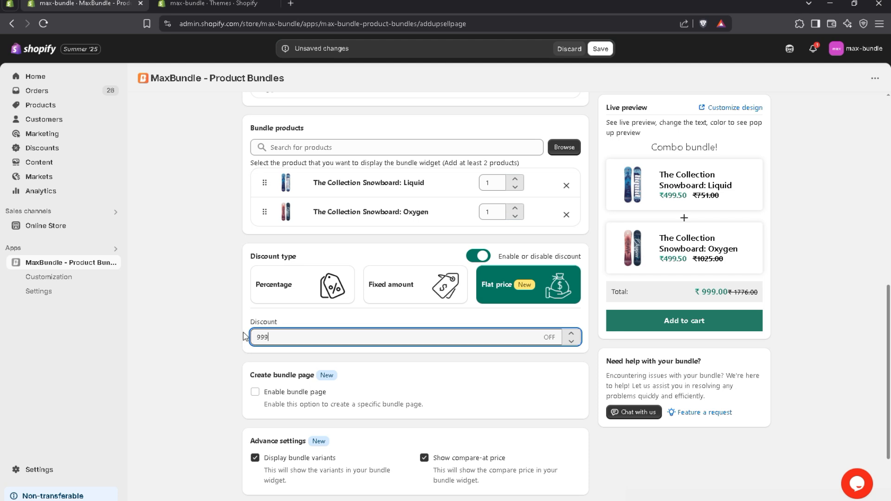
scroll(down, 3)
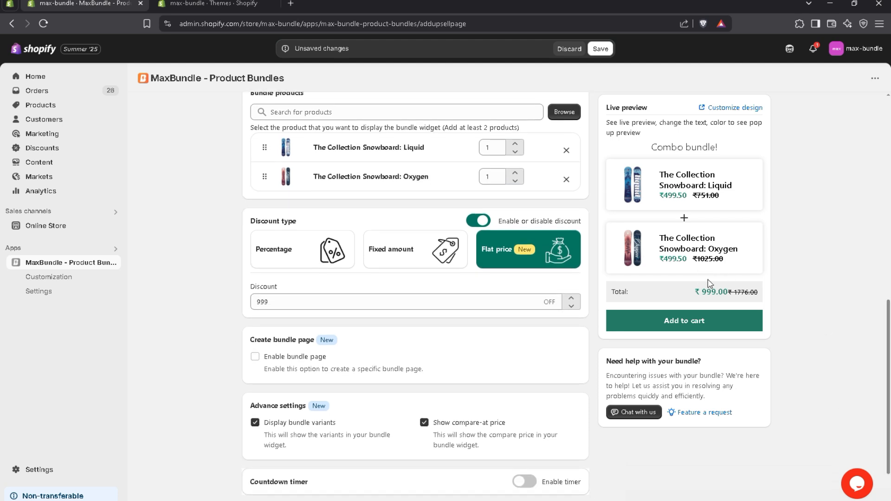
scroll(down, 3)
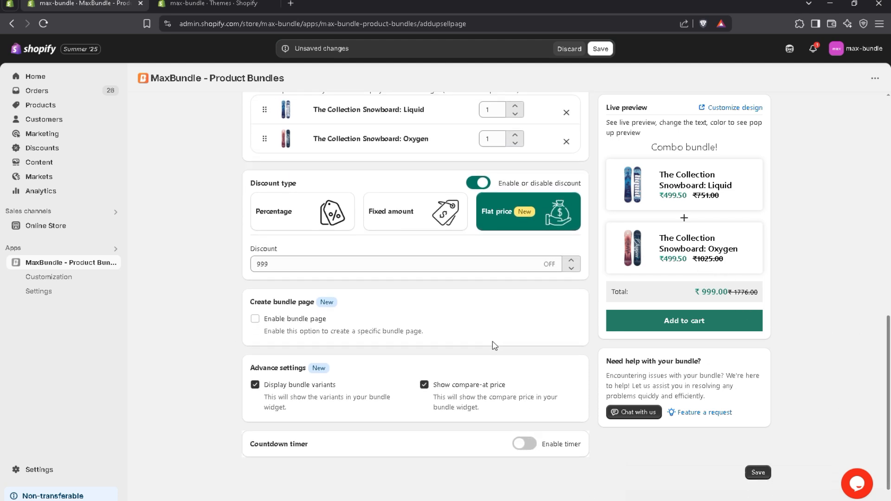
mouse_move(381, 311)
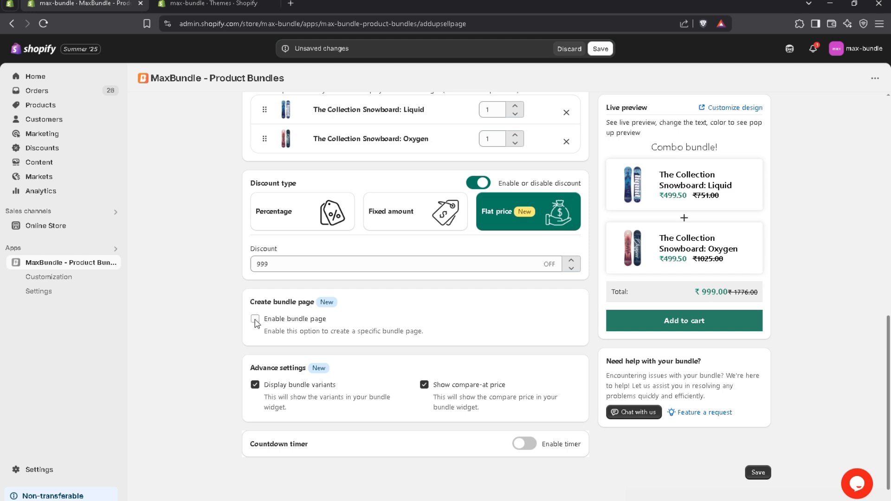
click(256, 318)
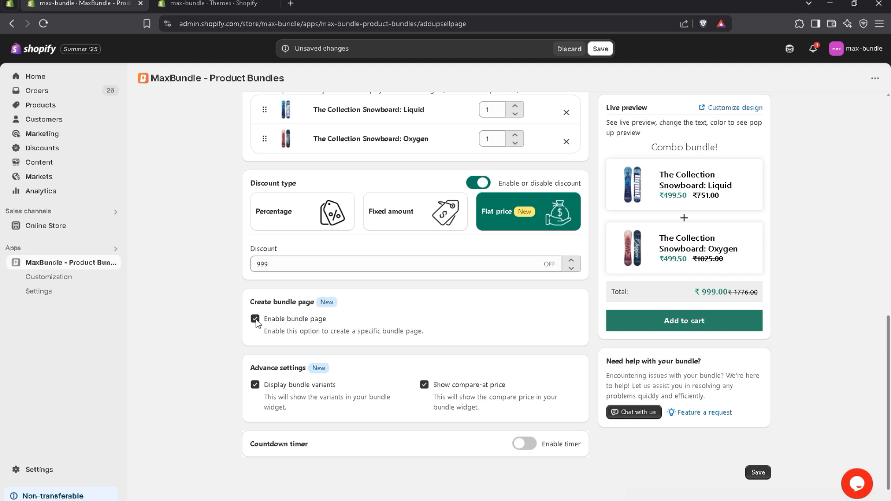
click(254, 318)
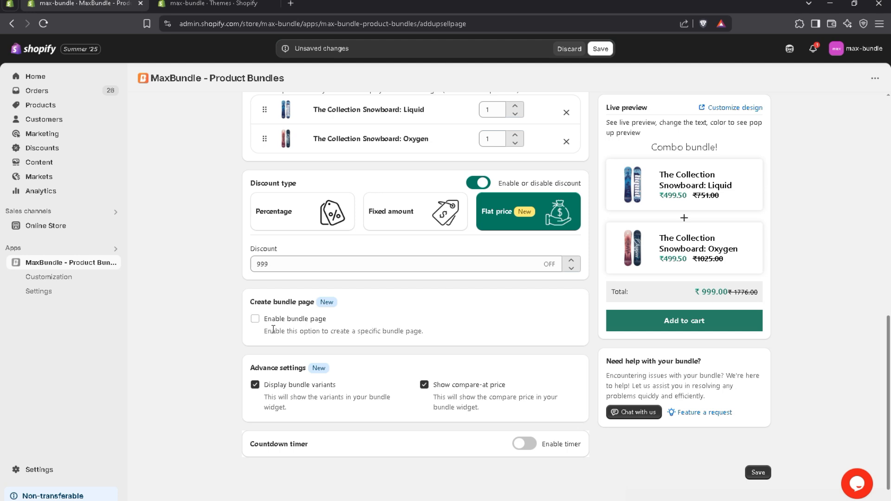
scroll(down, 3)
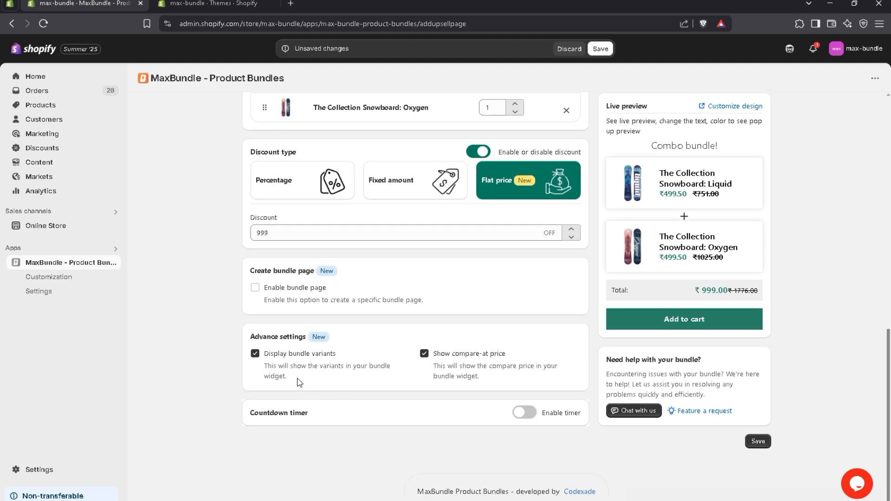
mouse_move(296, 368)
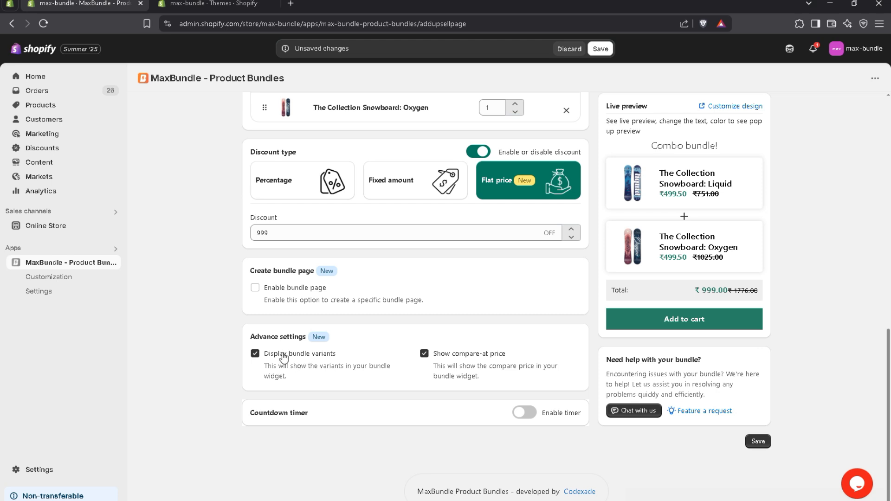
click(255, 354)
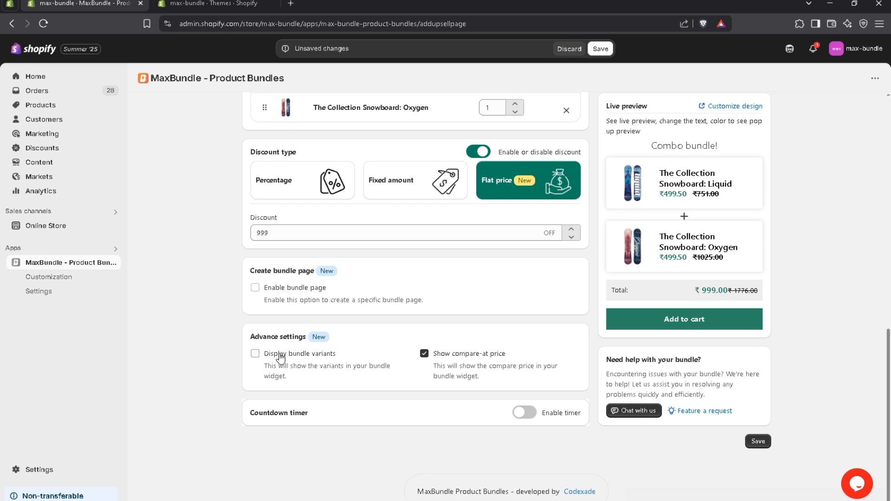
click(256, 353)
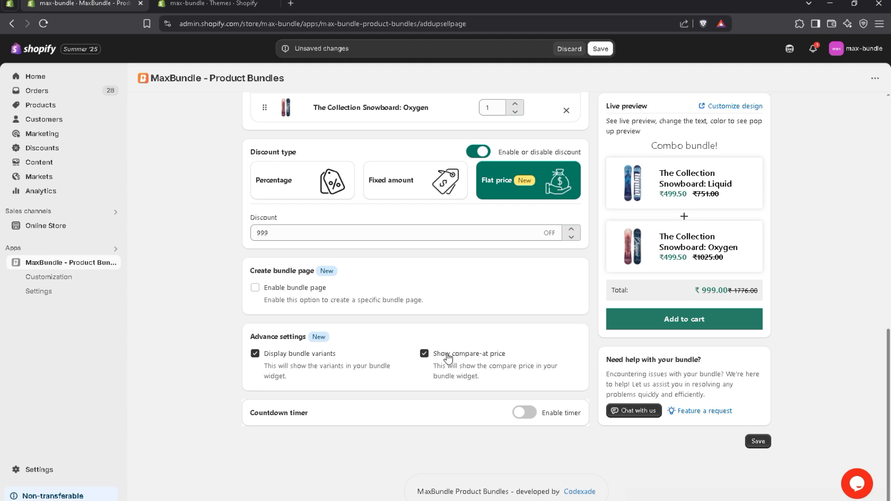
click(425, 354)
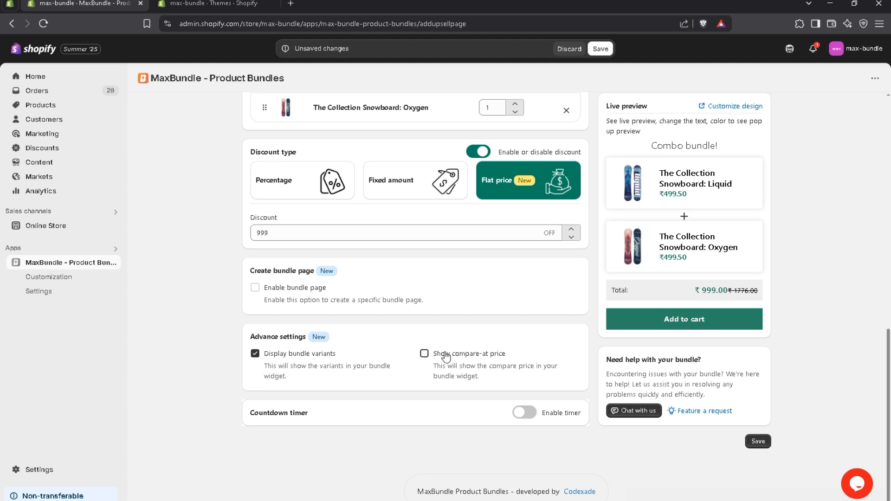
click(424, 354)
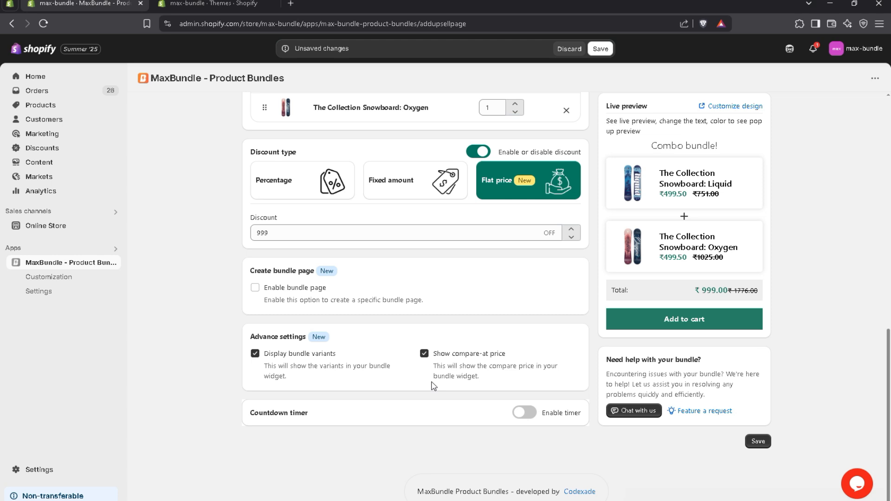
click(523, 412)
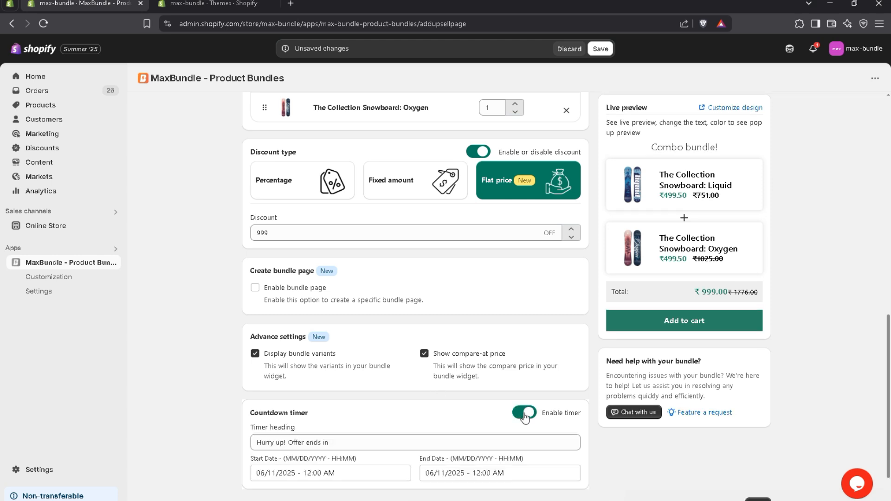
click(523, 412)
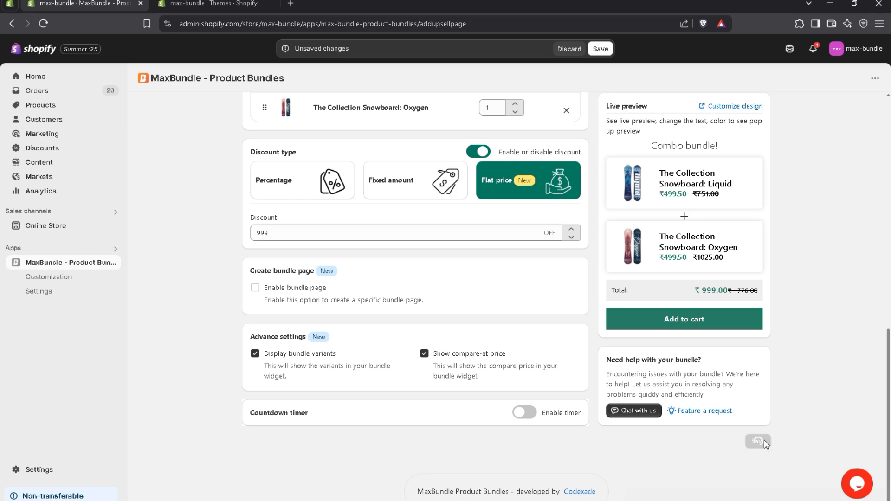
Step: Save the snowboard bundle as active Product Bundle #10 in the bundle list
click(600, 48)
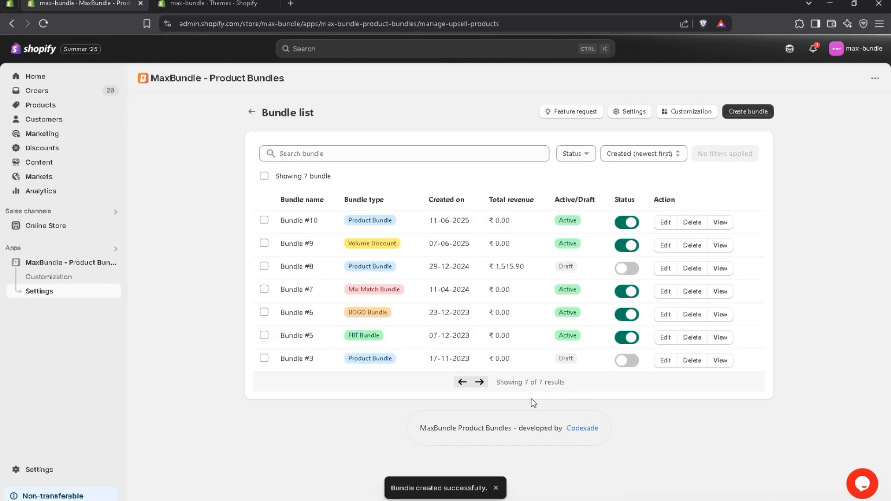
mouse_move(424, 472)
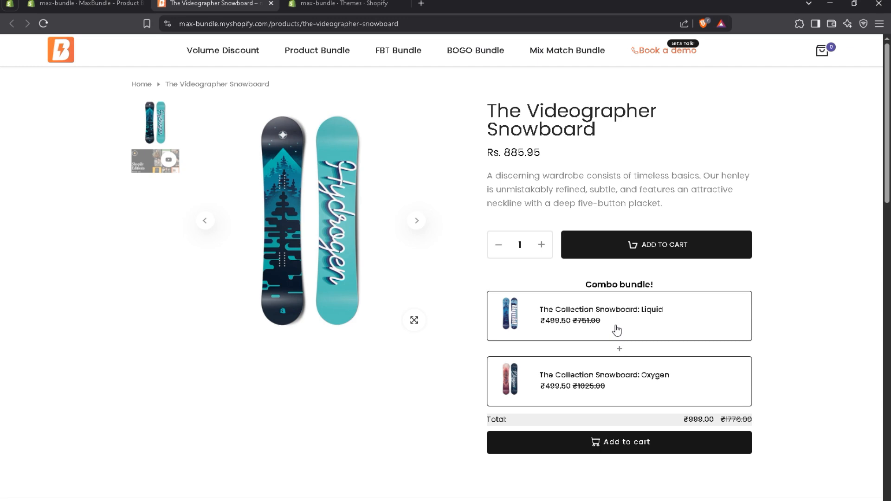
Step: Scroll The Videographer Snowboard storefront page to the live Combo bundle widget totalling ₹999.00
scroll(down, 3)
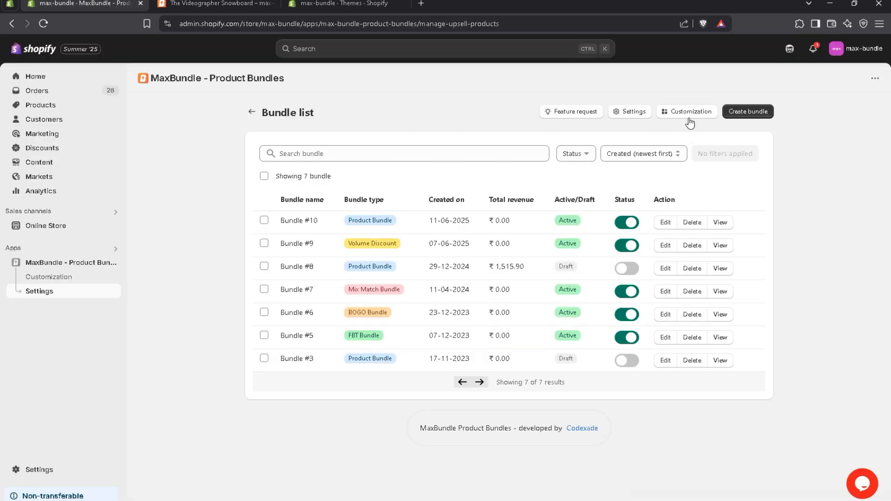
Step: Go to Customization and choose Product Bundle as the bundle type to style
click(687, 111)
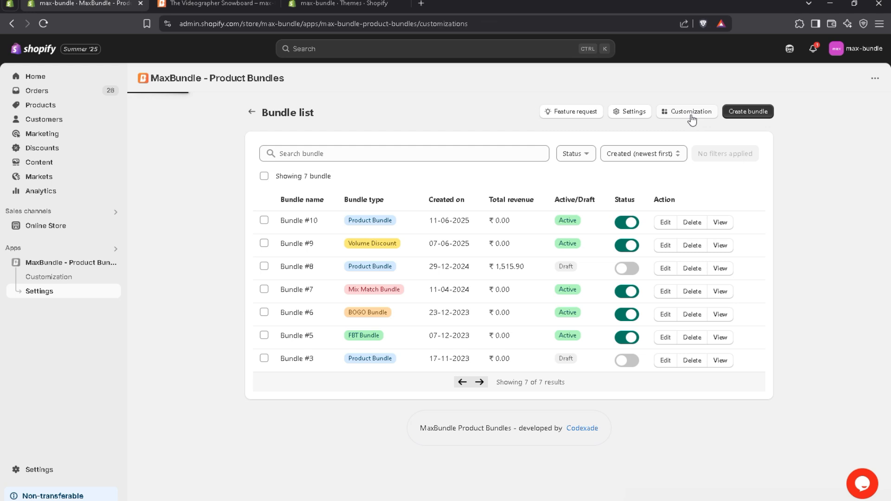
click(689, 110)
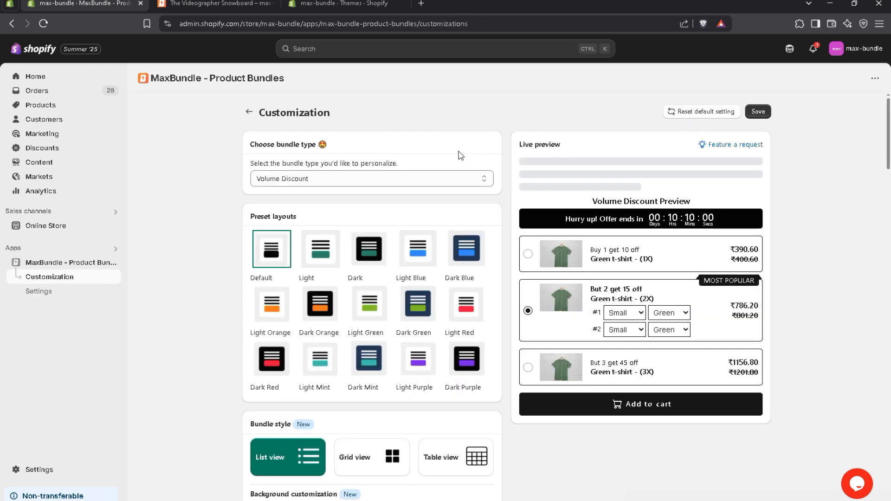
click(371, 178)
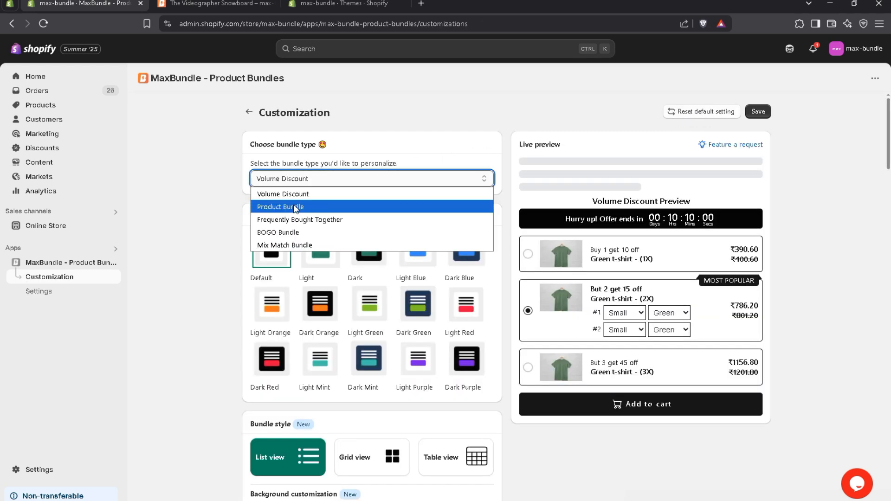
click(281, 206)
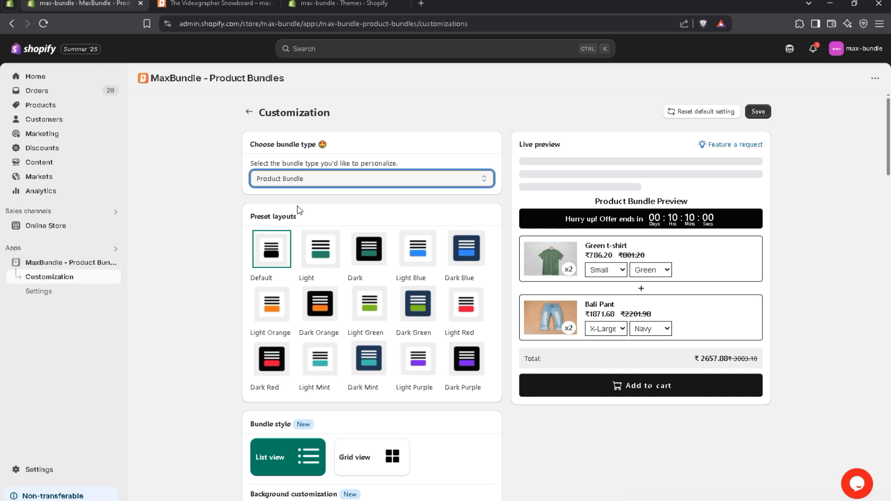
scroll(down, 3)
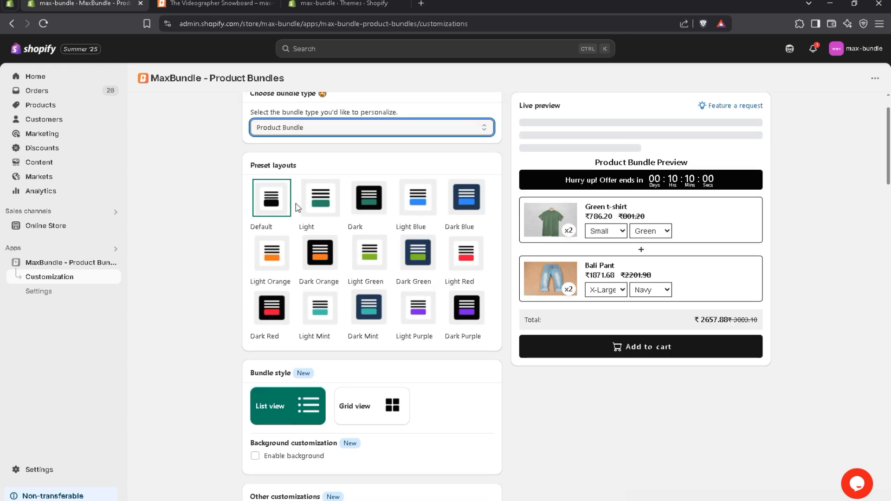
mouse_move(306, 209)
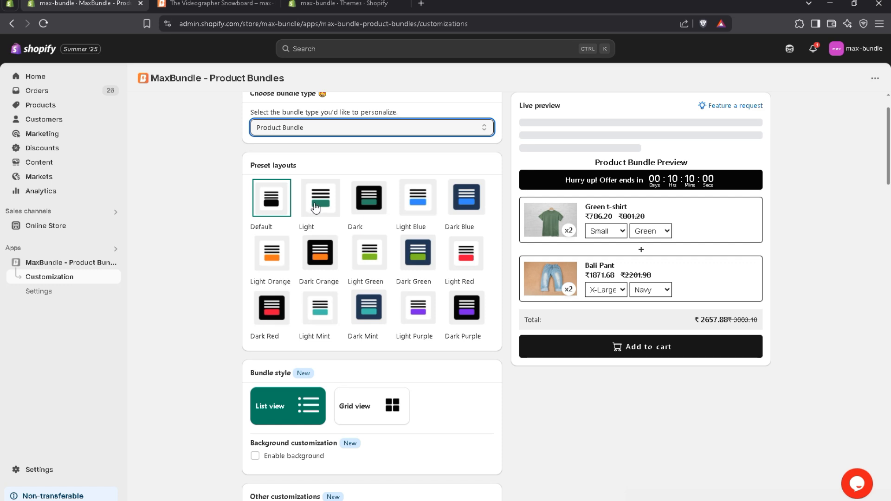
Step: Try the Light Blue preset, then apply the Light Orange preset layout to the widget
click(417, 198)
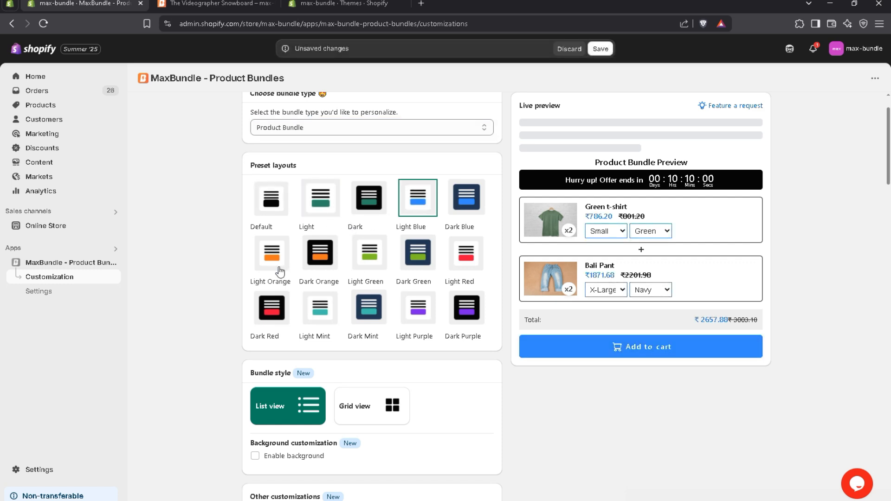
click(270, 252)
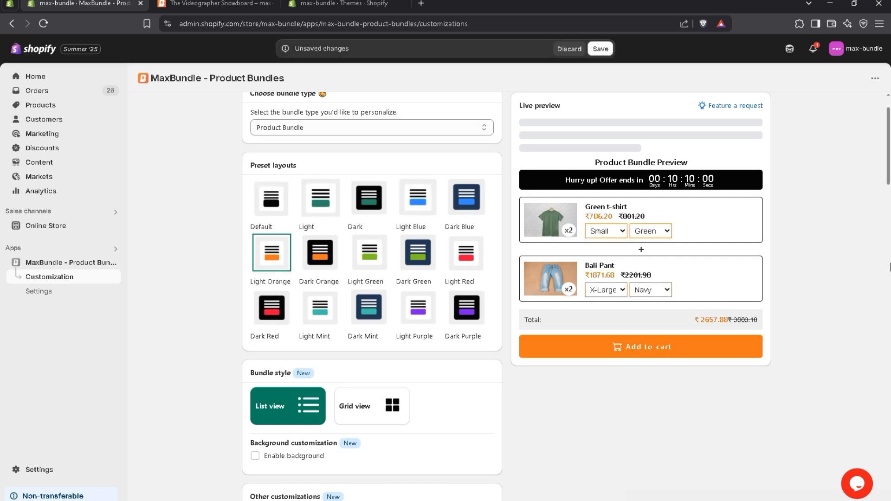
Step: Enable the widget background, leave the you-save badges off, and disable the Total row
scroll(down, 3)
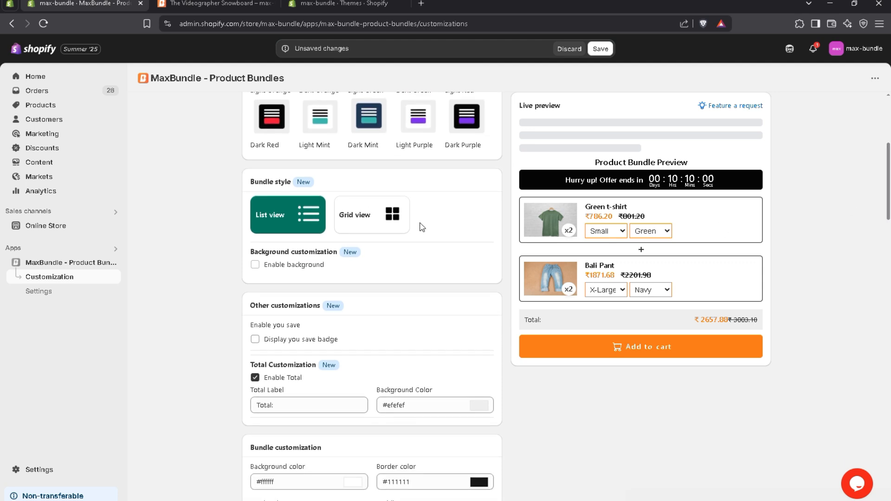
mouse_move(379, 225)
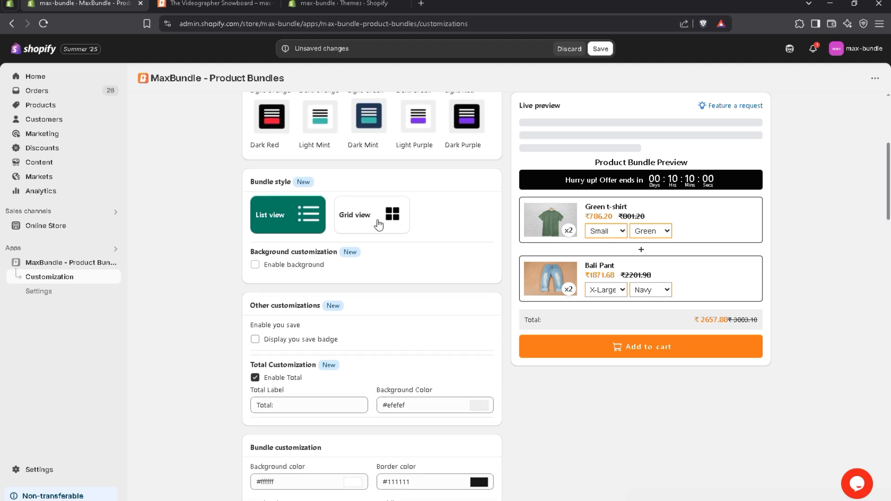
mouse_move(366, 227)
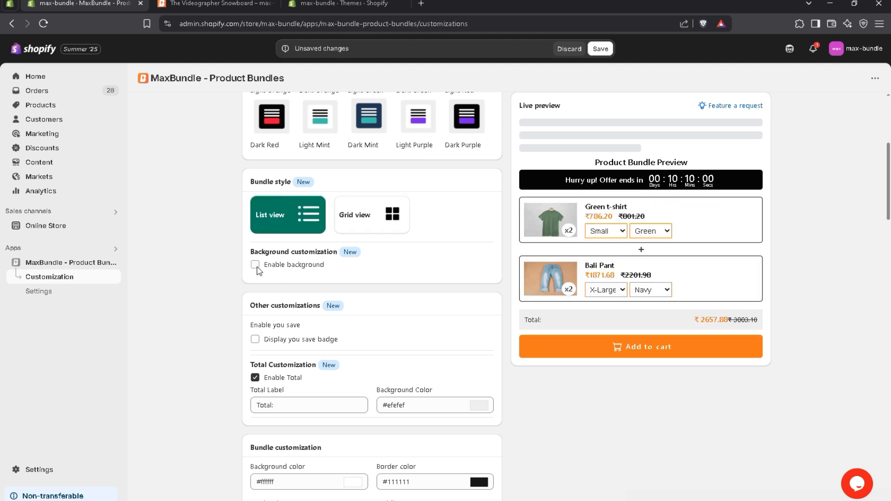
click(256, 264)
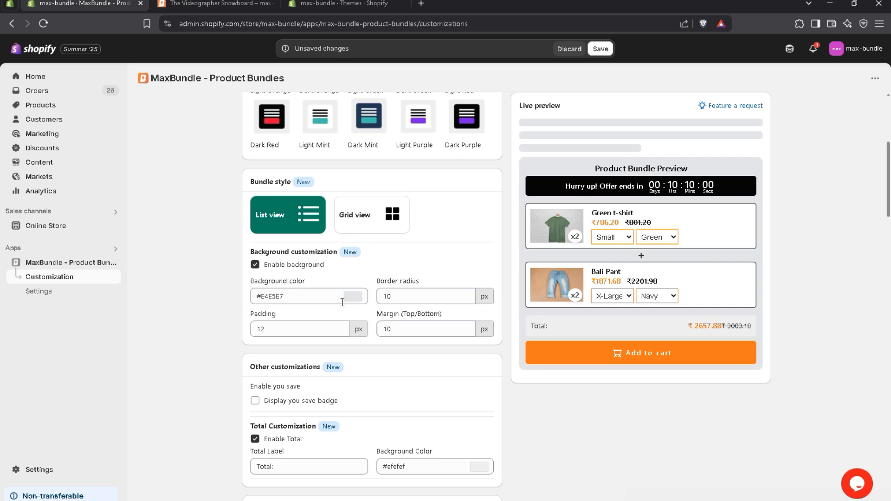
scroll(down, 3)
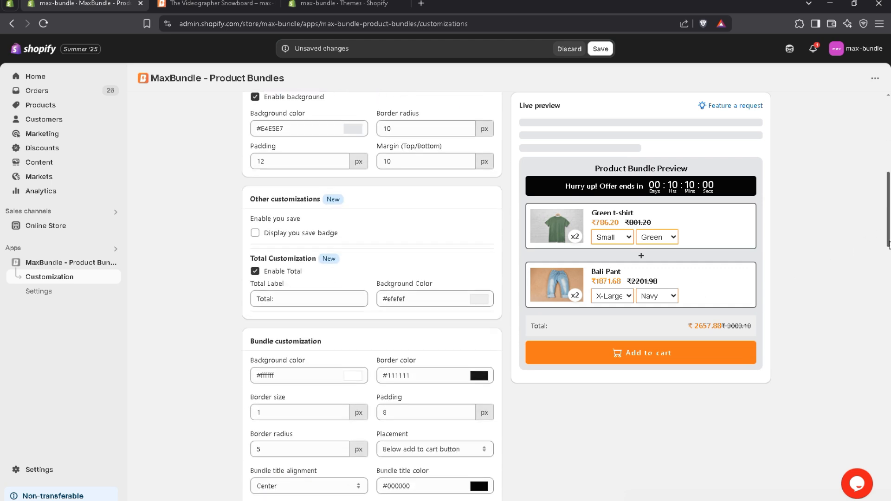
click(255, 213)
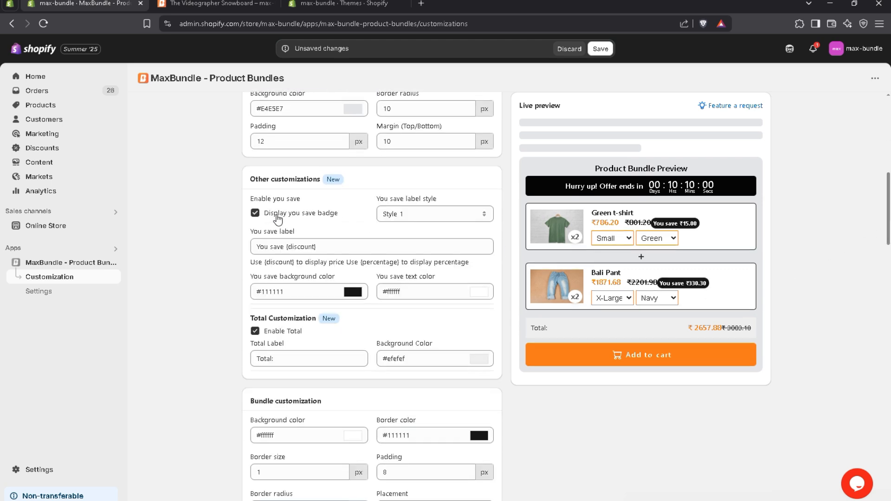
click(254, 213)
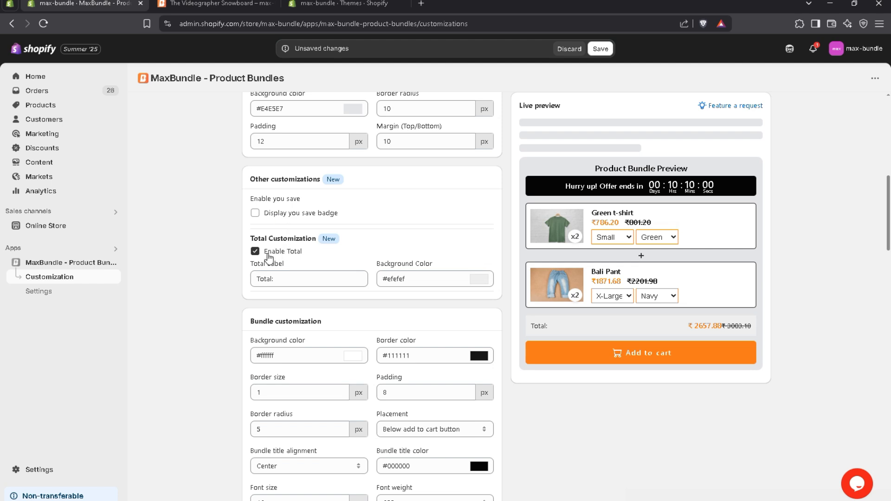
mouse_move(273, 256)
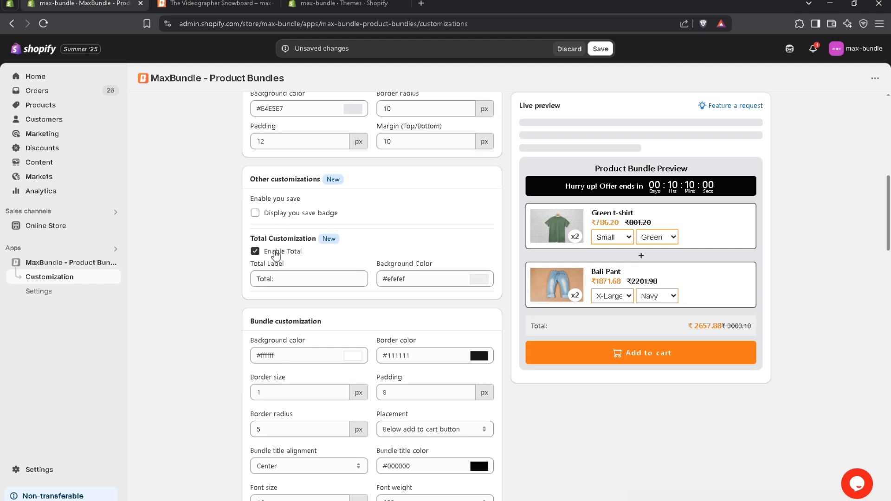
click(255, 252)
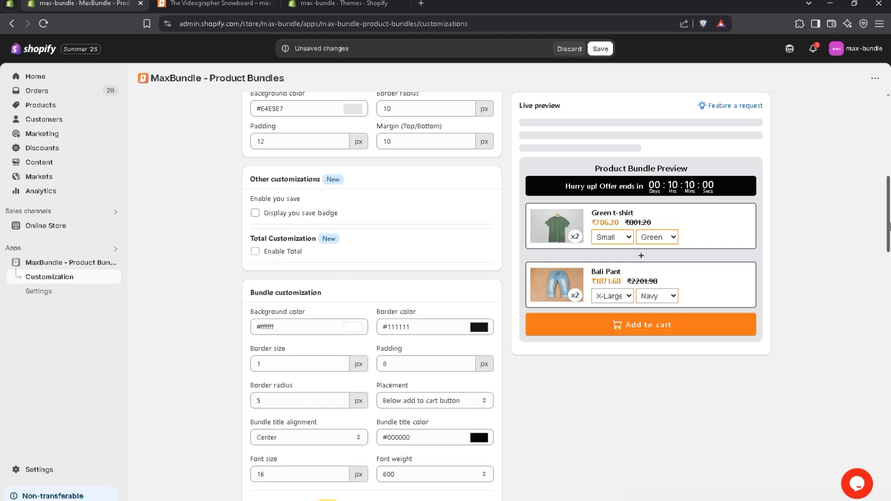
Step: Set the bundle items' Border color to light grey #D2D2D2
scroll(down, 3)
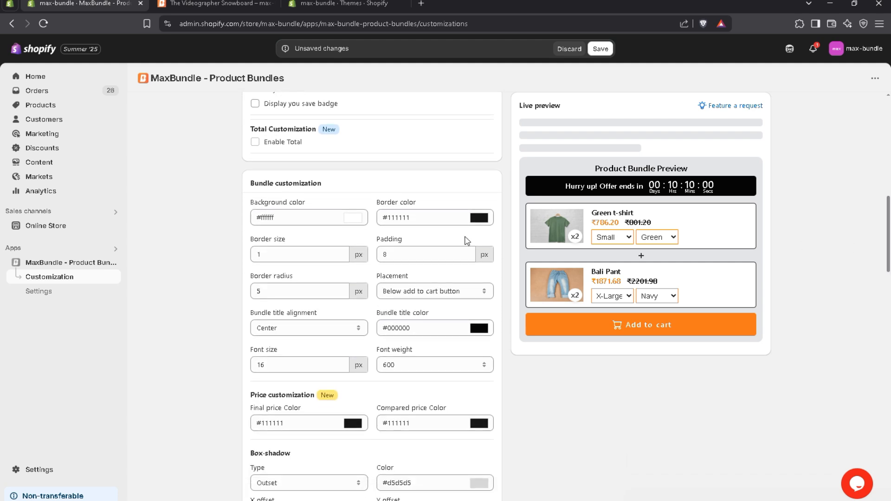
click(479, 217)
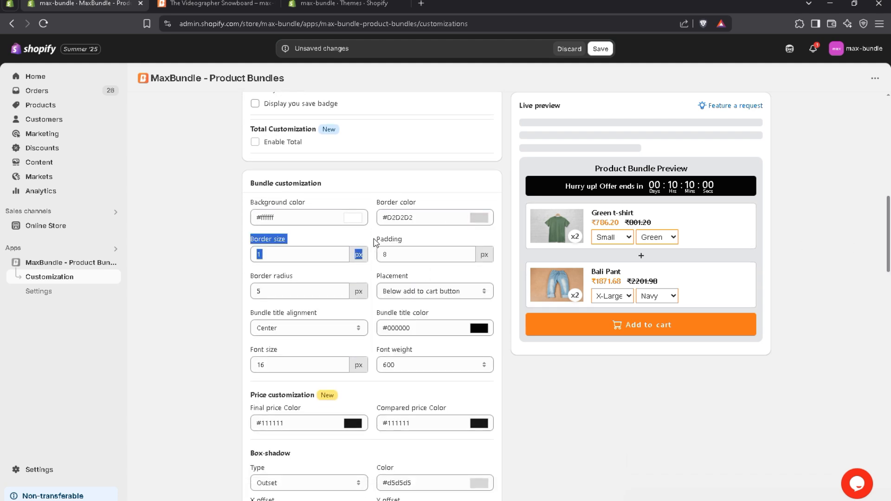
scroll(down, 3)
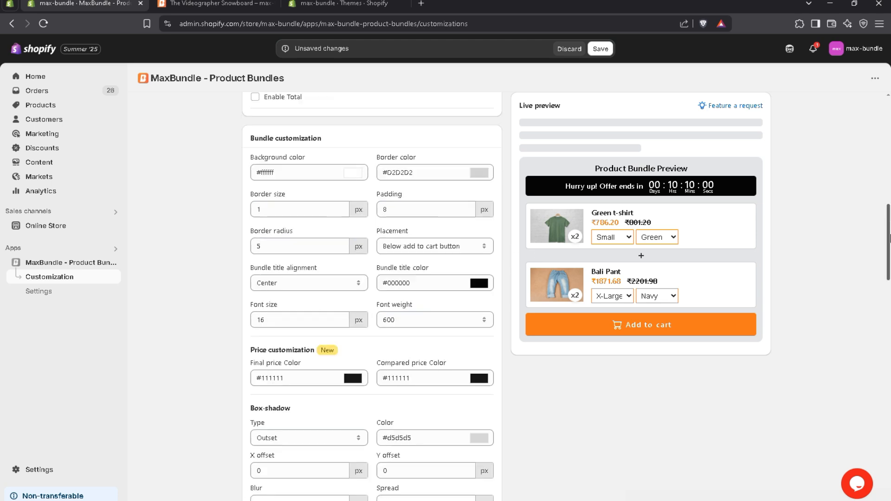
scroll(down, 3)
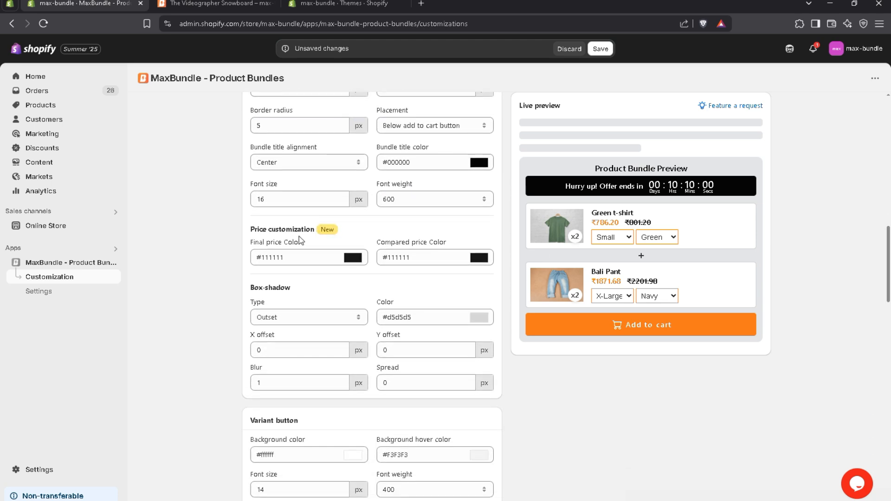
scroll(down, 3)
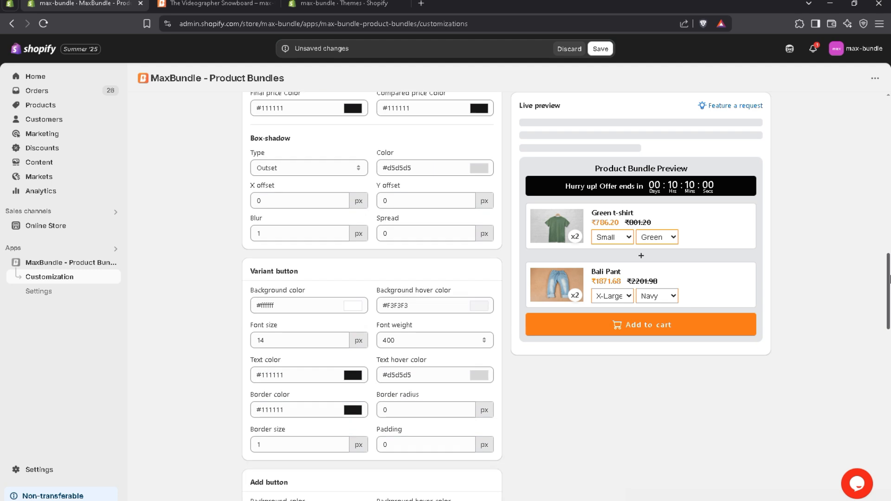
scroll(down, 3)
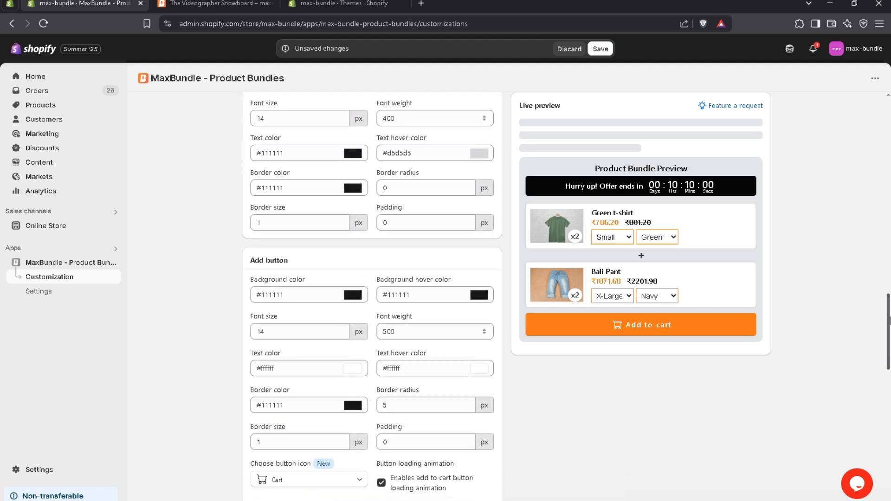
scroll(down, 3)
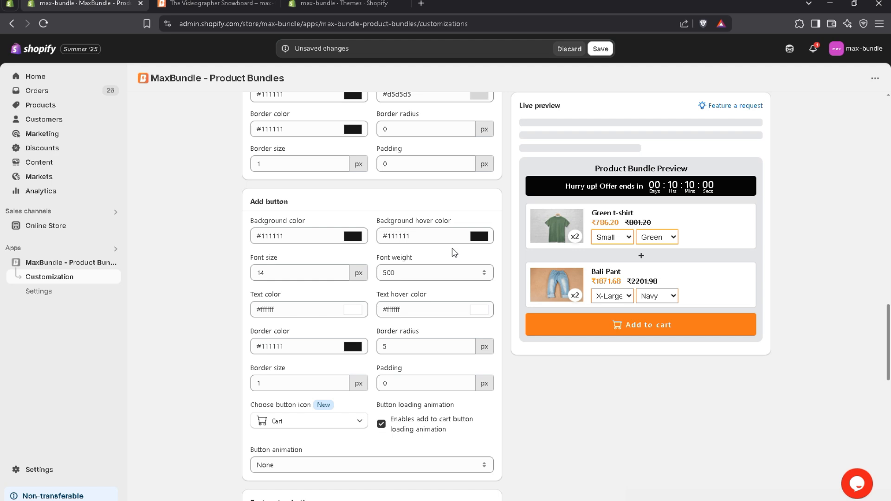
scroll(down, 3)
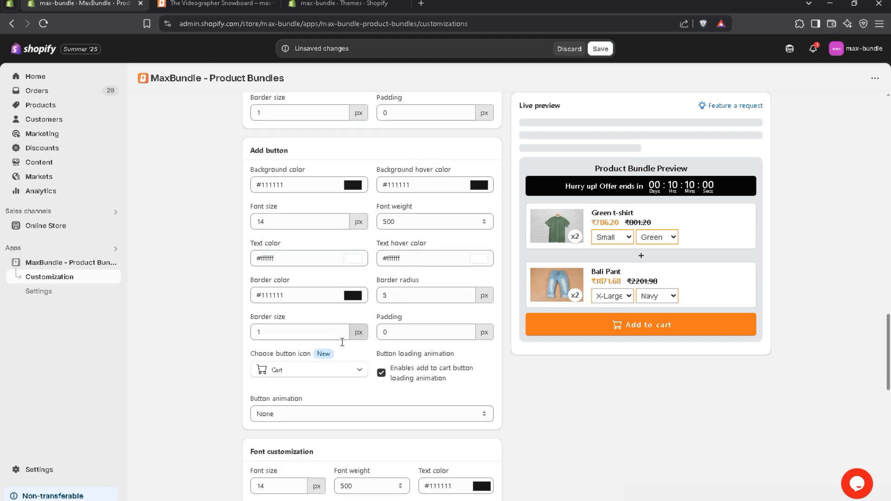
Step: Review the Button animation options, keep None, and save the customization settings
click(308, 369)
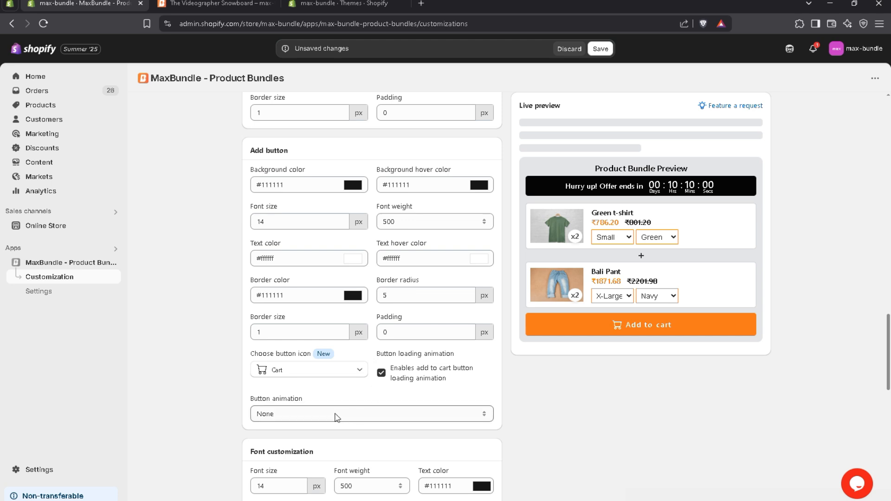
click(372, 414)
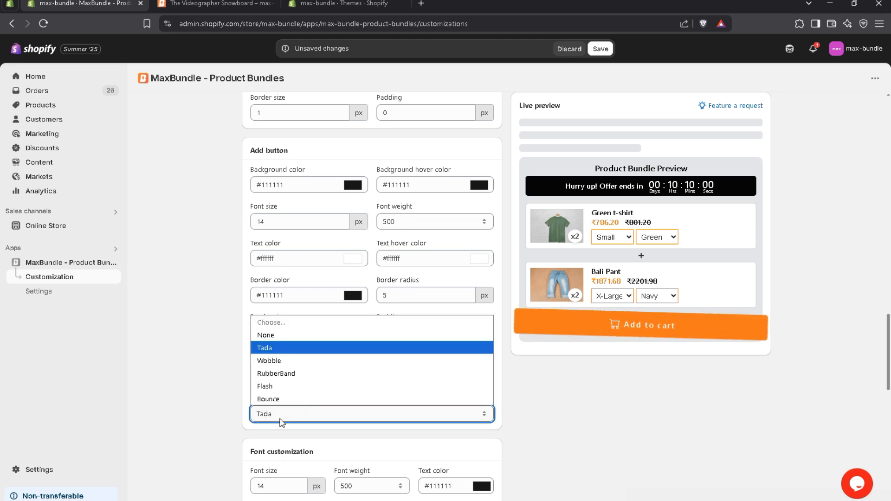
click(265, 335)
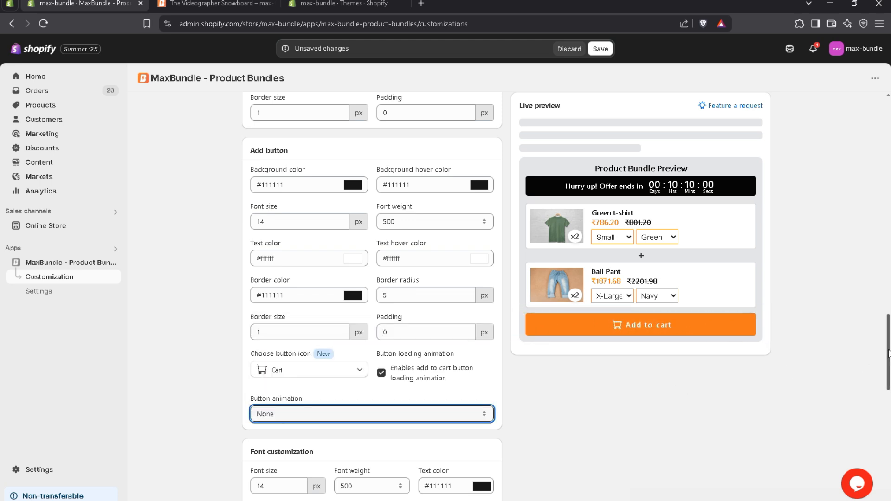
scroll(down, 3)
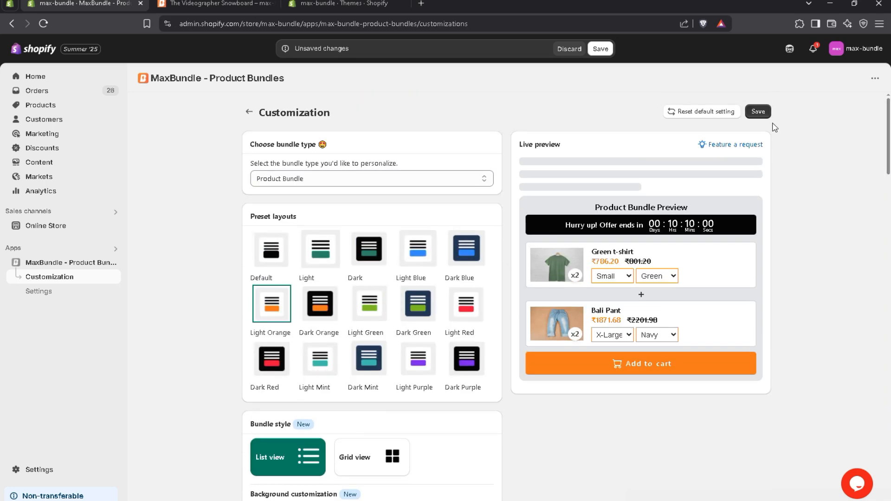
click(757, 111)
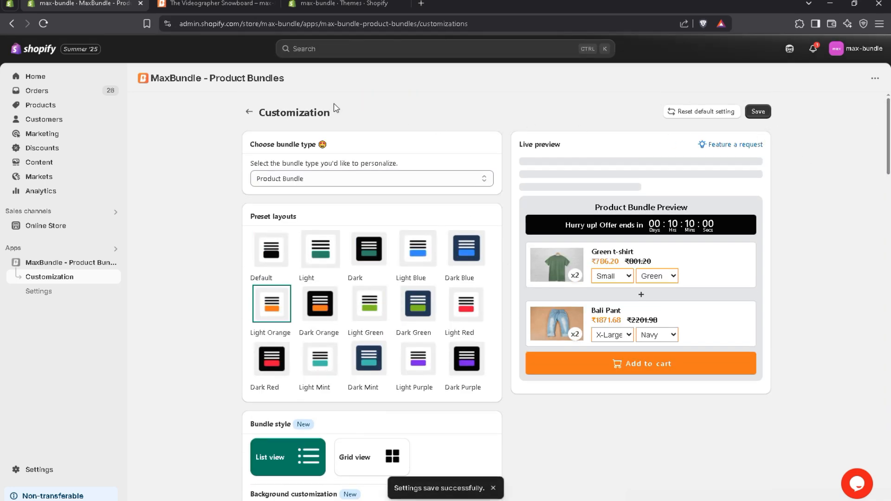
click(214, 4)
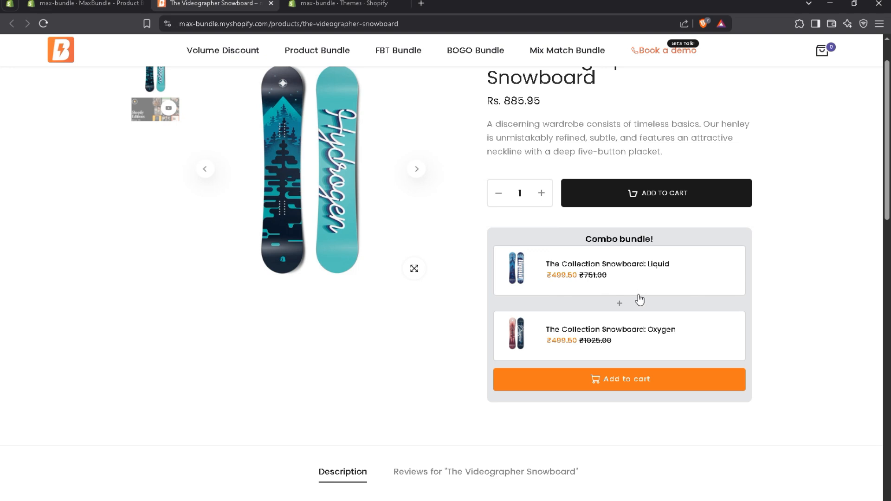
mouse_move(641, 346)
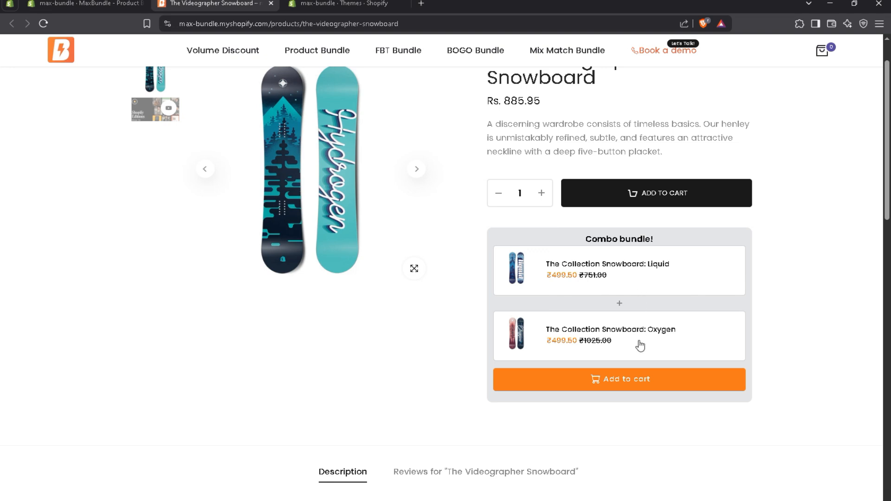
Step: Add the Combo bundle to the cart for Rs. 999.00, then go to the Shopify Themes admin
click(619, 379)
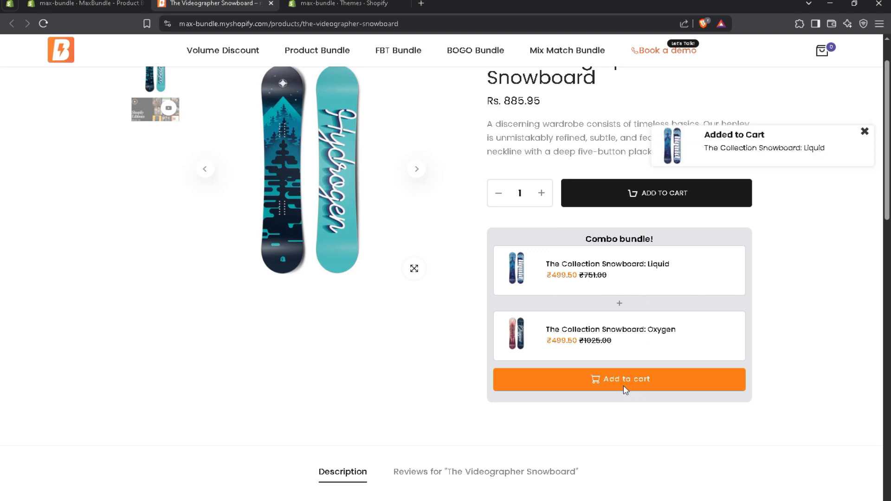
click(619, 379)
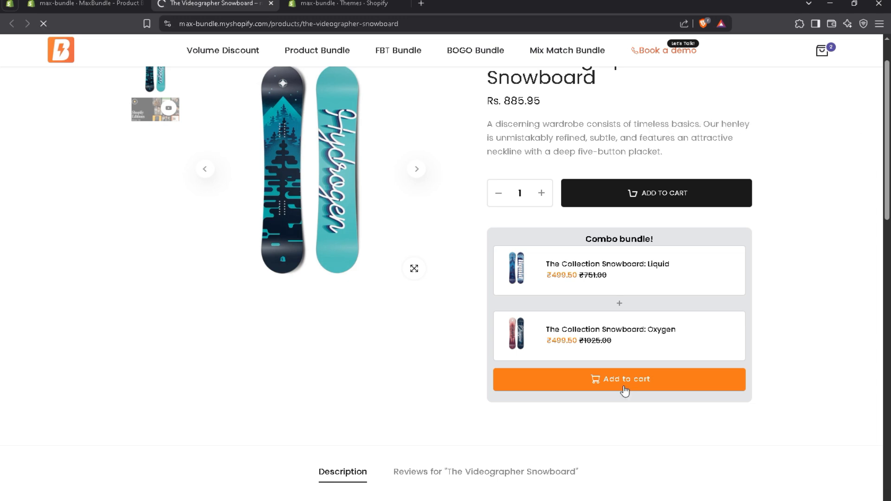
click(620, 379)
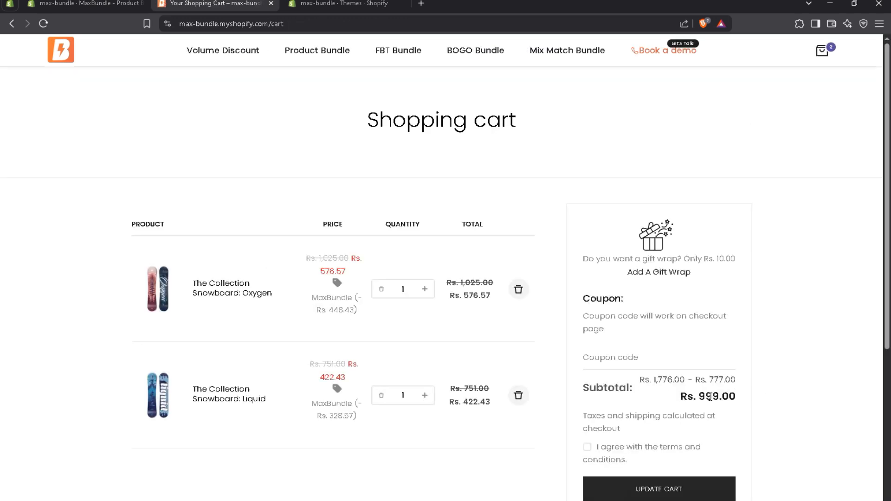
mouse_move(753, 385)
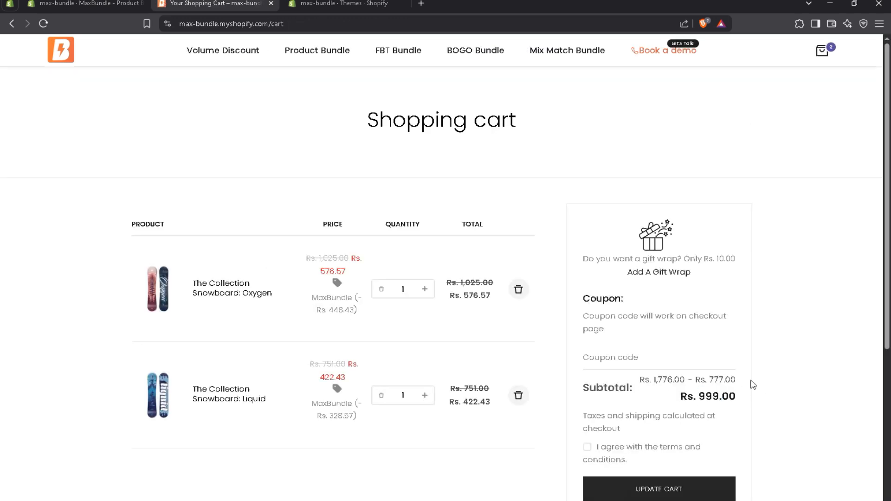
scroll(down, 3)
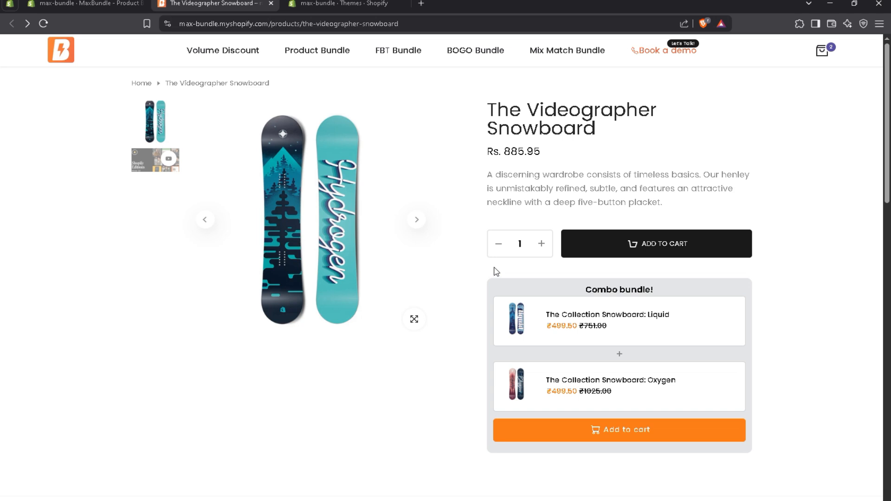
mouse_move(493, 270)
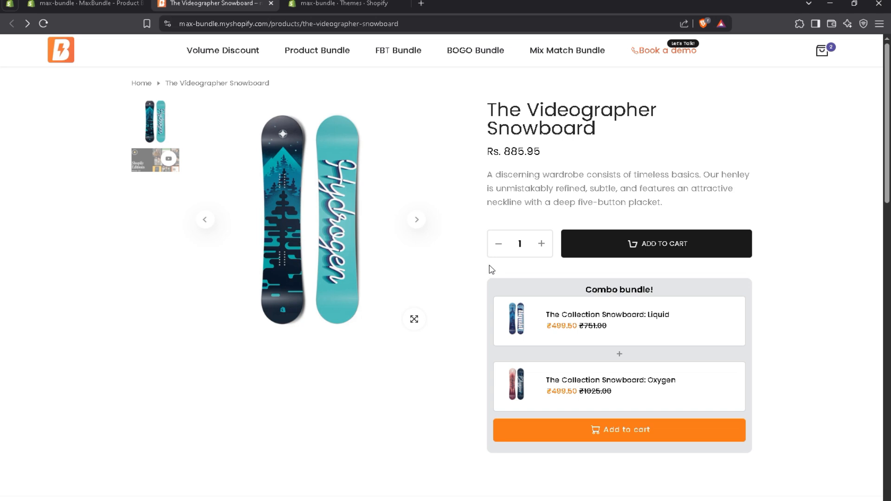
mouse_move(444, 187)
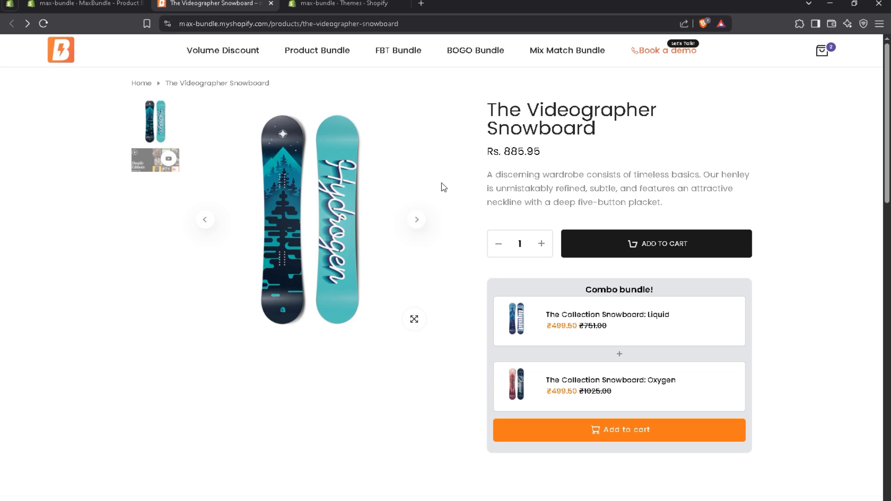
mouse_move(449, 148)
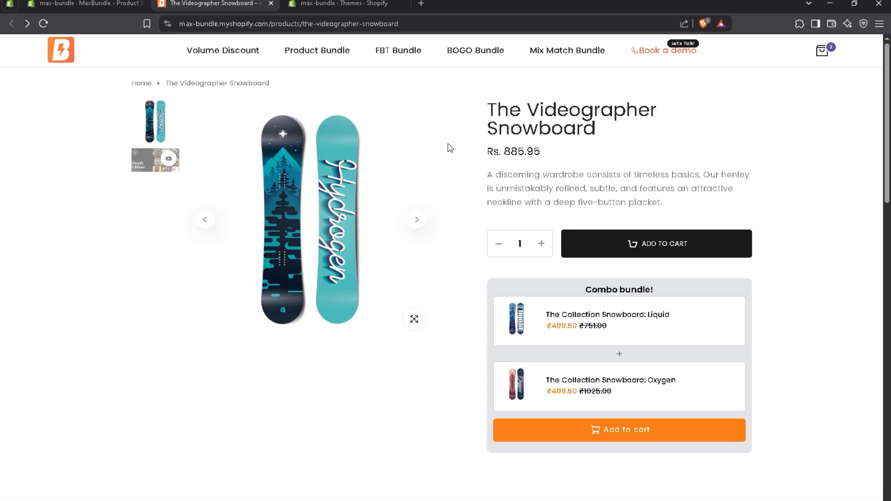
click(341, 4)
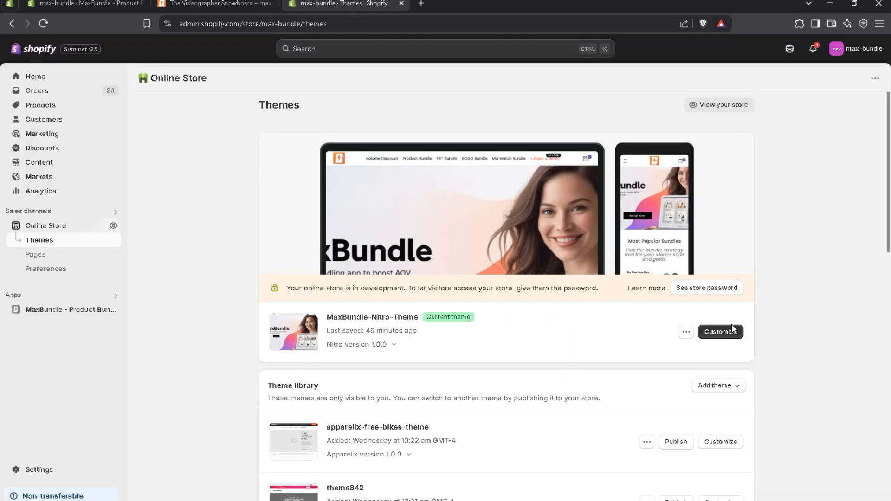
Step: Customize the live theme and switch the editor to the Products > Default product template
click(719, 333)
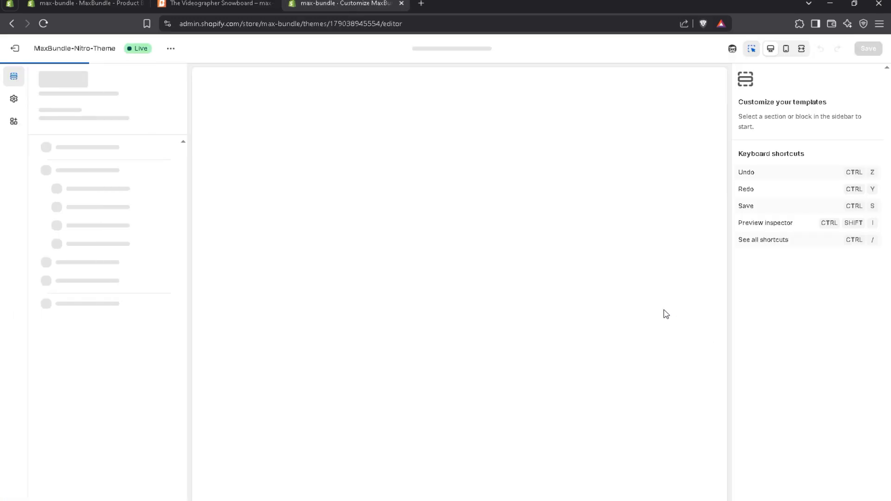
mouse_move(496, 241)
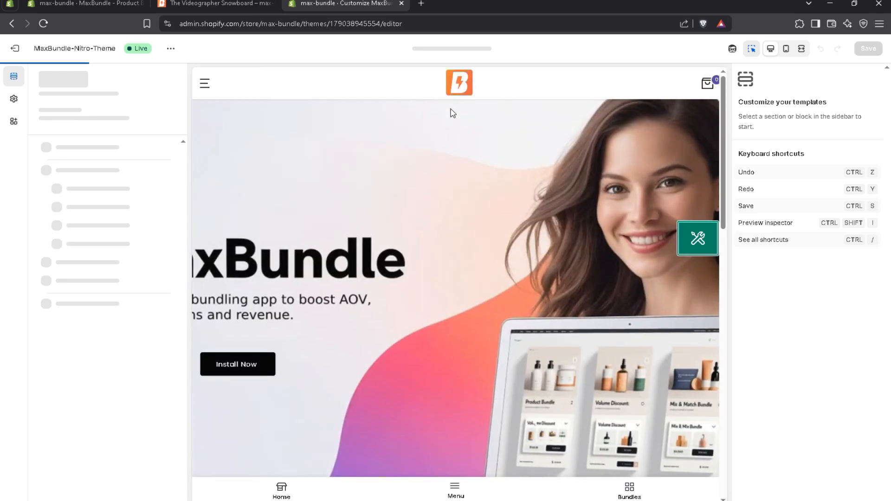
click(453, 48)
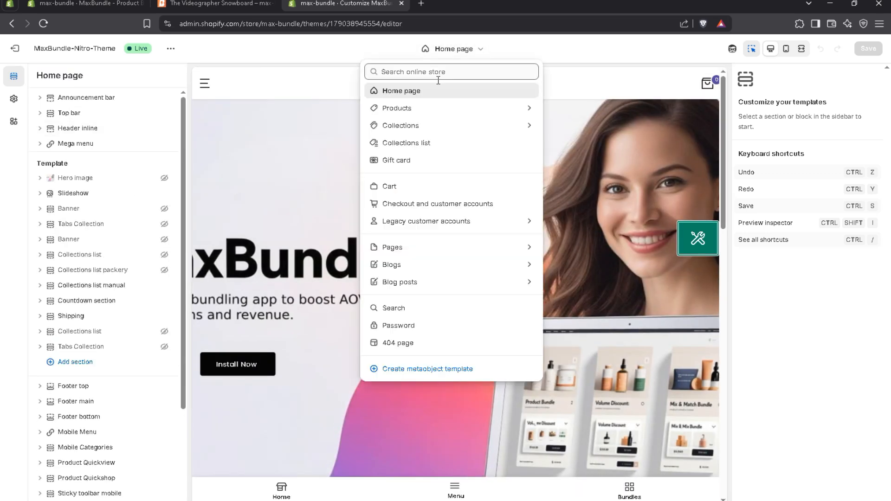
click(397, 108)
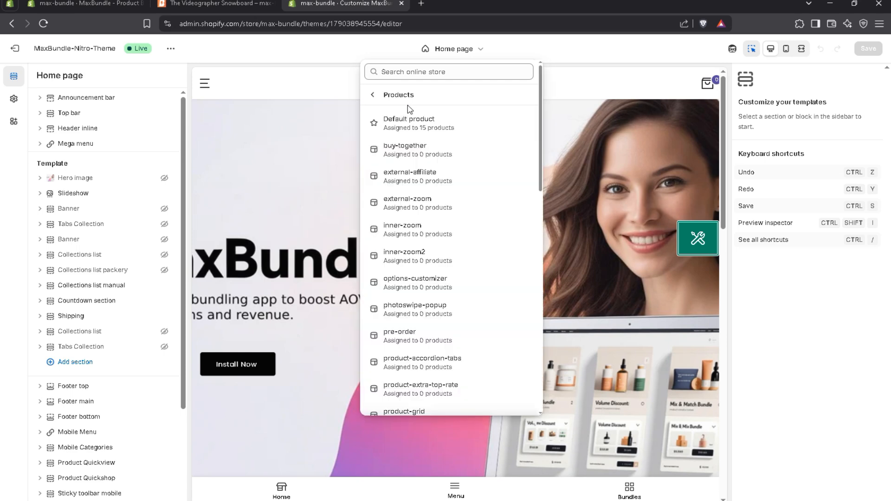
click(408, 122)
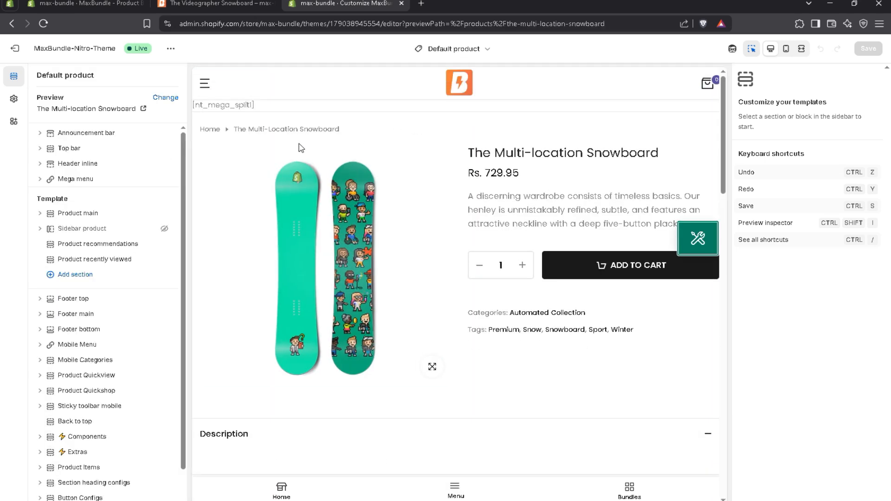
Step: Add the MaxBundle Product Bundle app block below the product description in Product main
click(78, 214)
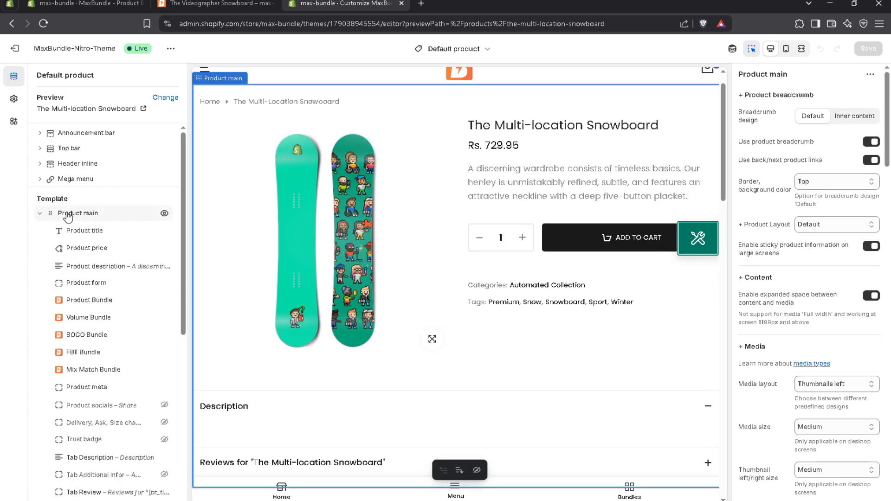
click(88, 248)
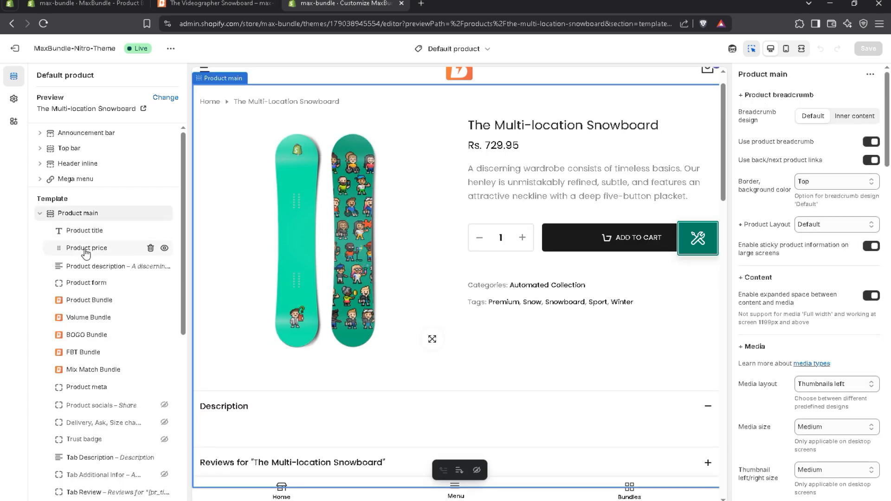
mouse_move(101, 325)
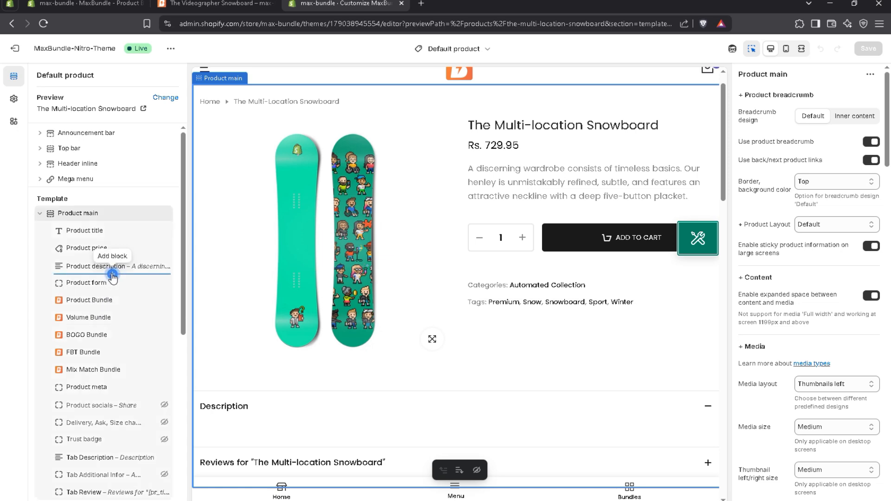
click(112, 275)
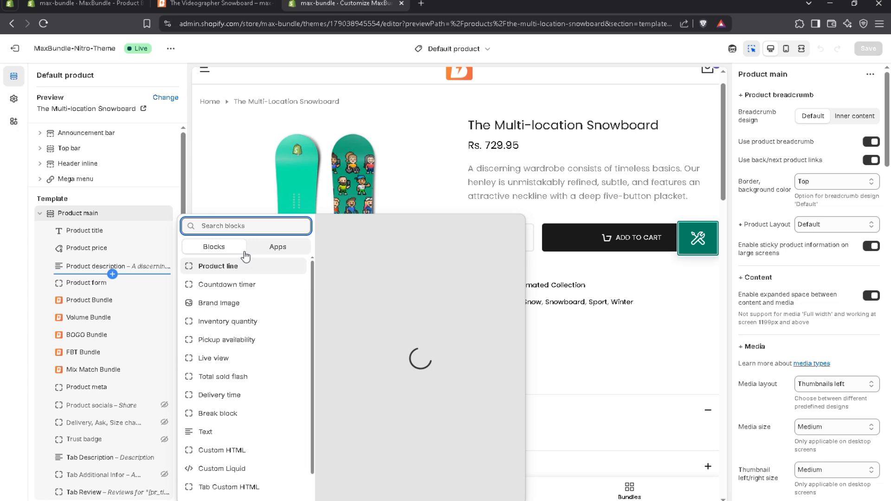
click(278, 247)
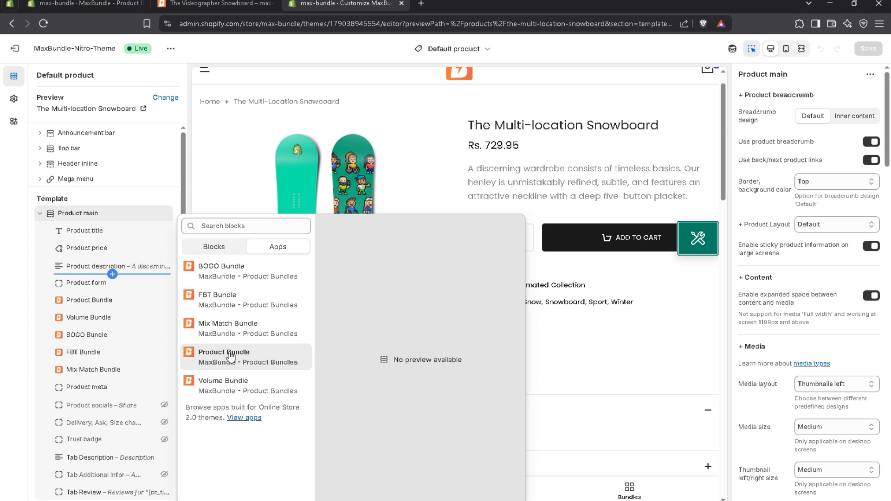
click(224, 353)
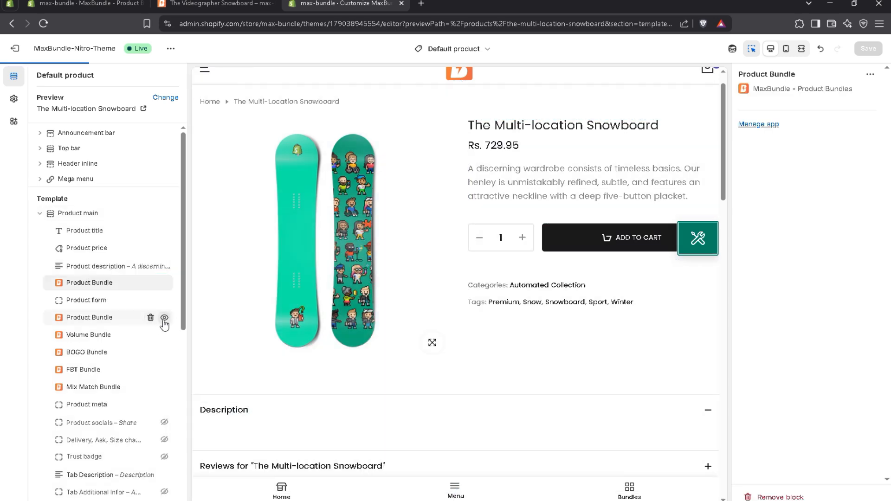
mouse_move(168, 331)
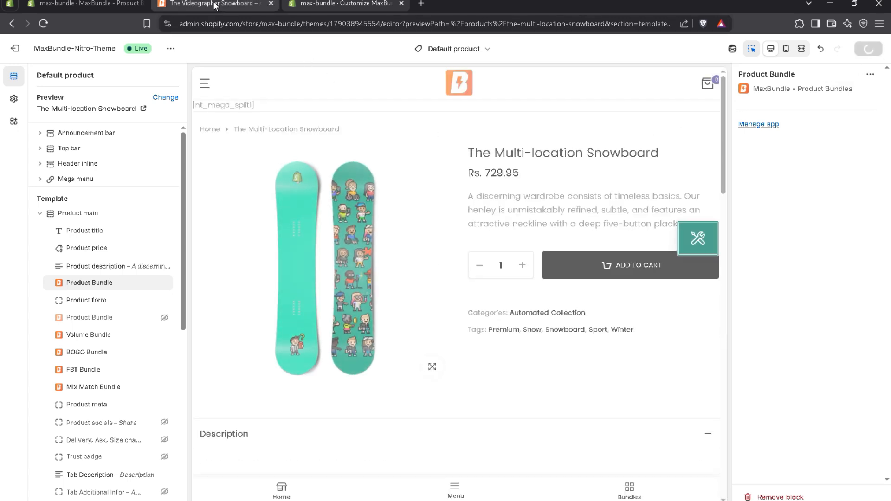
click(213, 4)
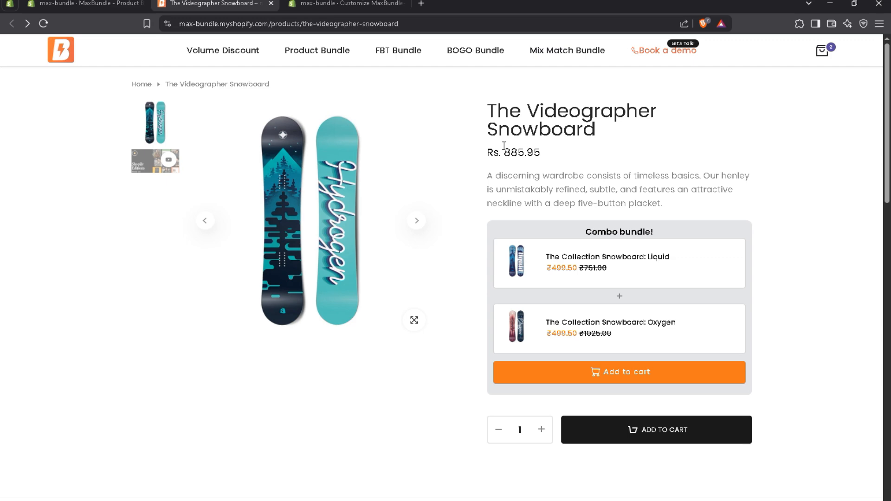
Step: Check the Combo bundle above Add to cart on the storefront, then return to MaxBundle customization
click(83, 3)
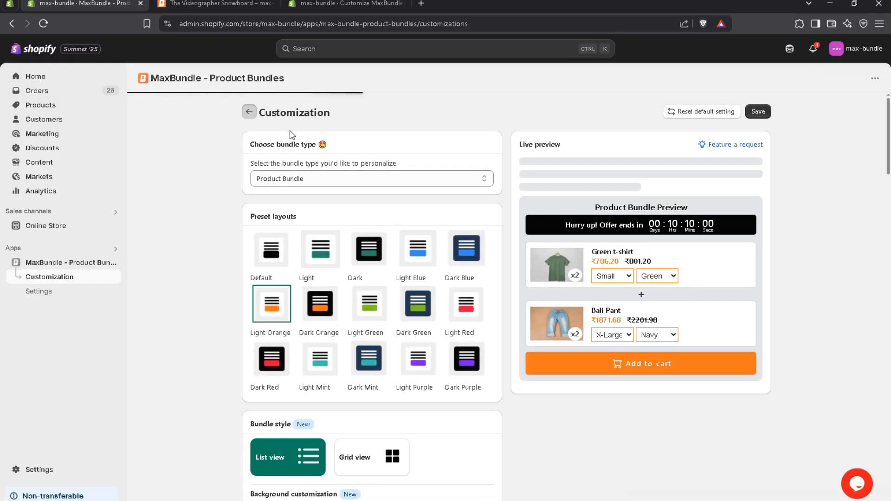
Step: From the dashboard, view the Installation guide and choose Manual Installation
click(248, 112)
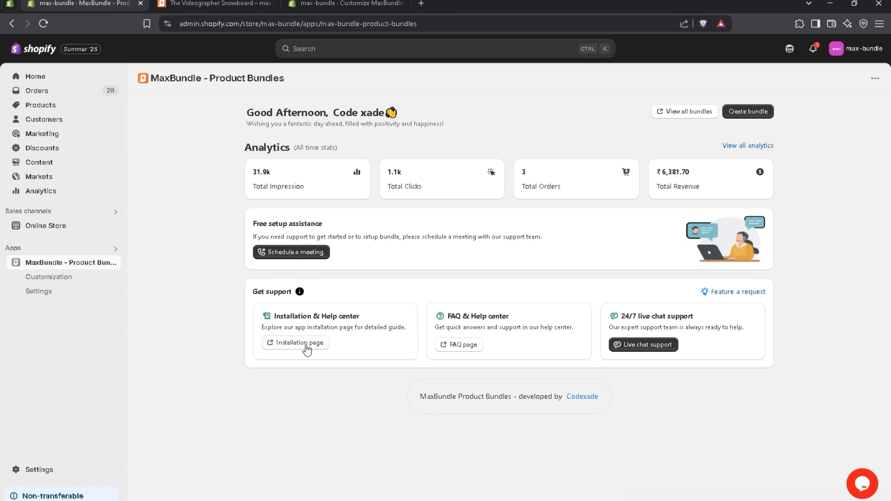
click(298, 343)
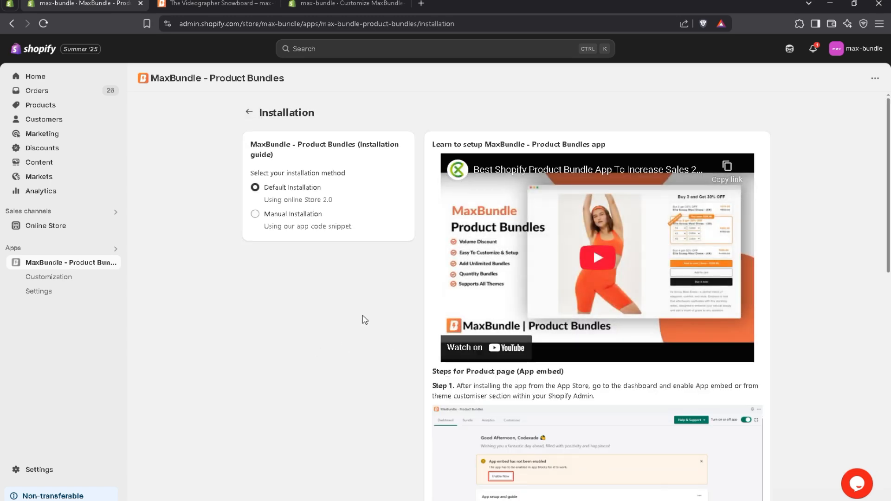
scroll(down, 3)
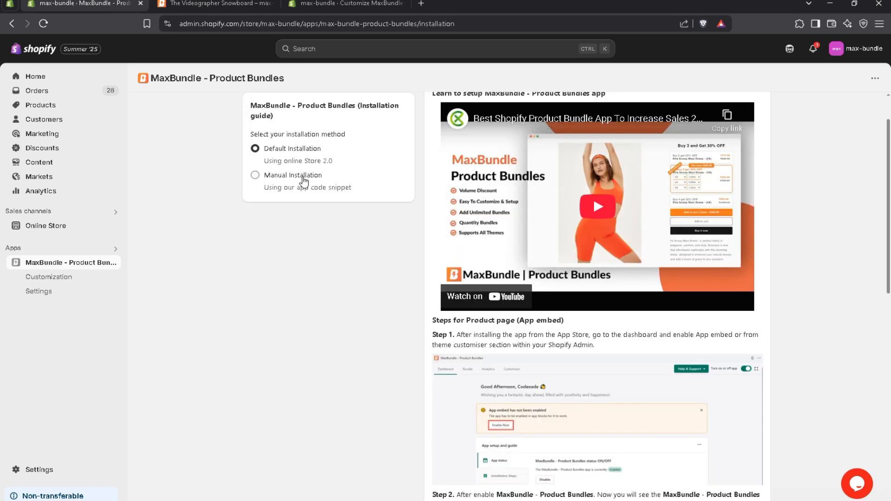
click(255, 176)
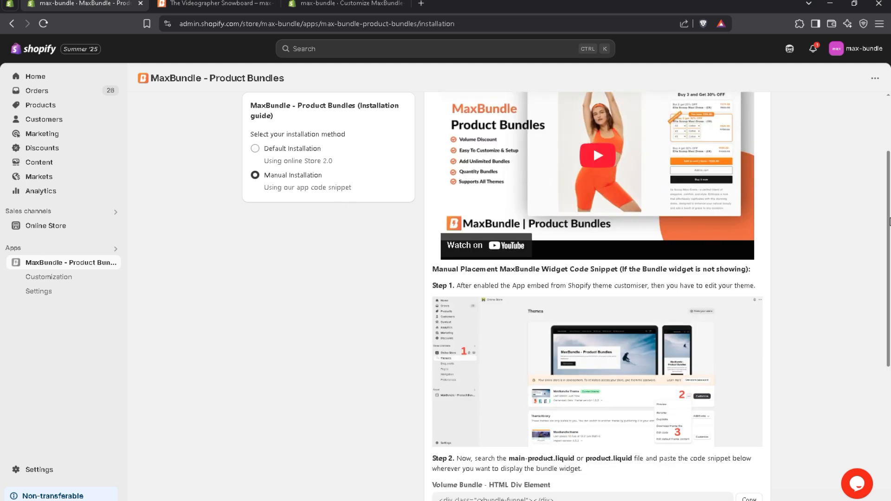
Step: Copy the Product Bundle div snippet and return to the MaxBundle dashboard
scroll(down, 3)
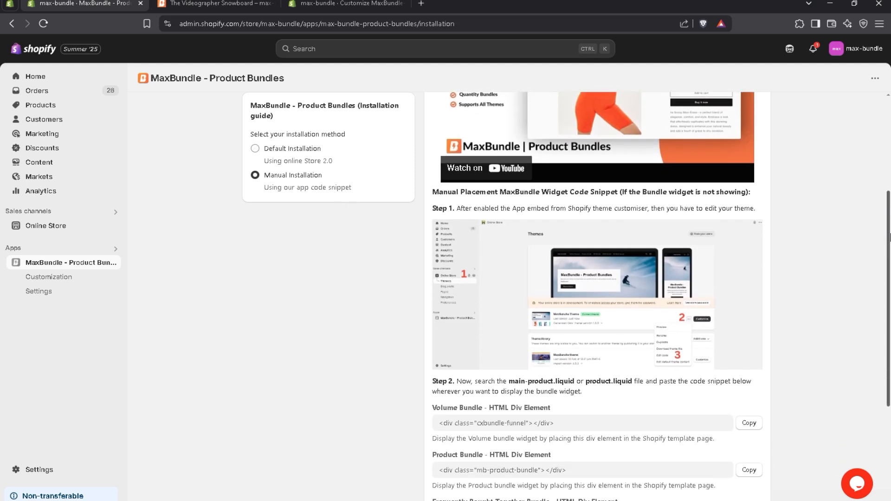
scroll(down, 3)
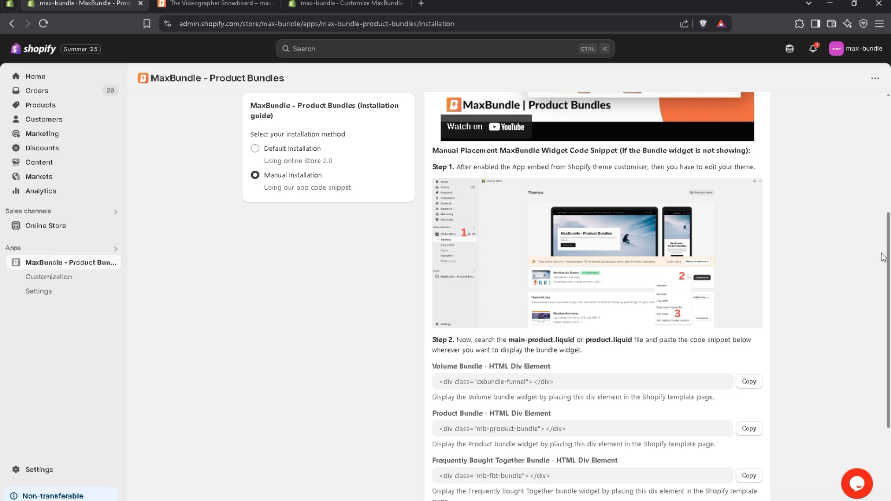
scroll(down, 3)
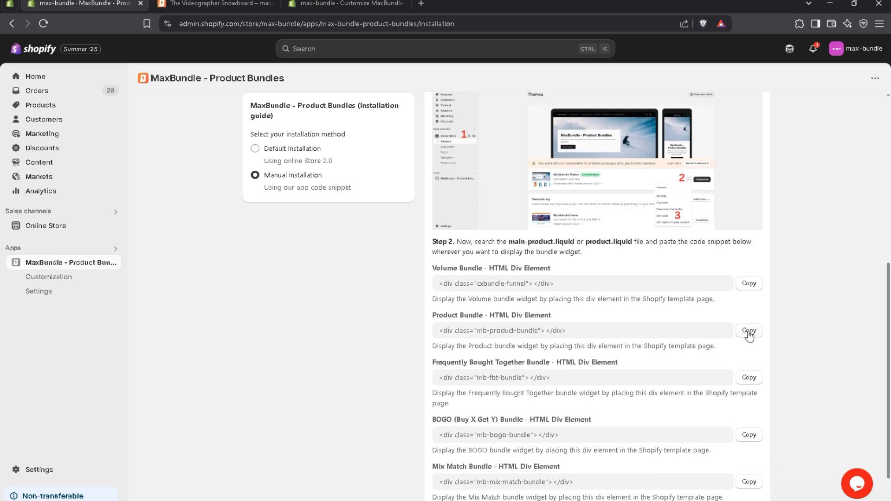
click(749, 330)
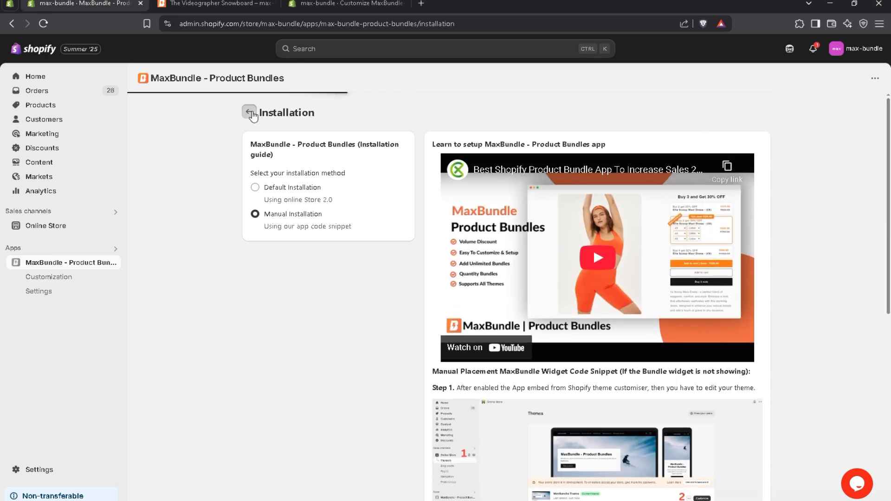
click(249, 113)
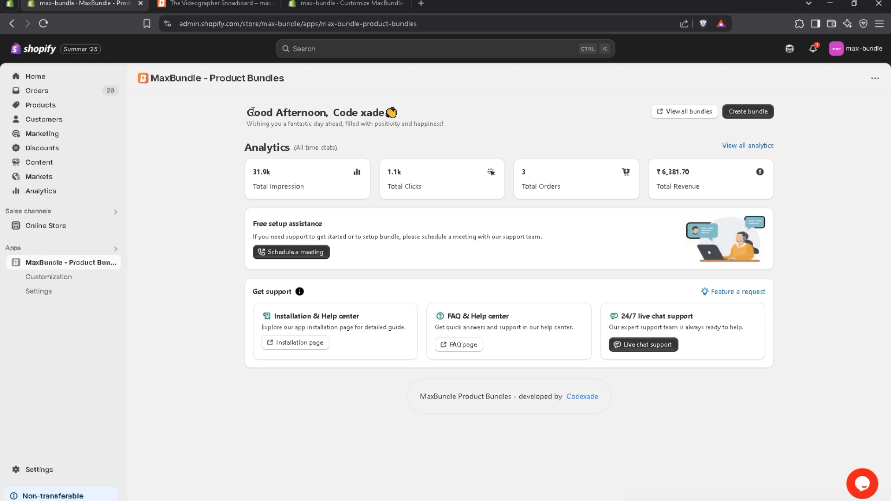